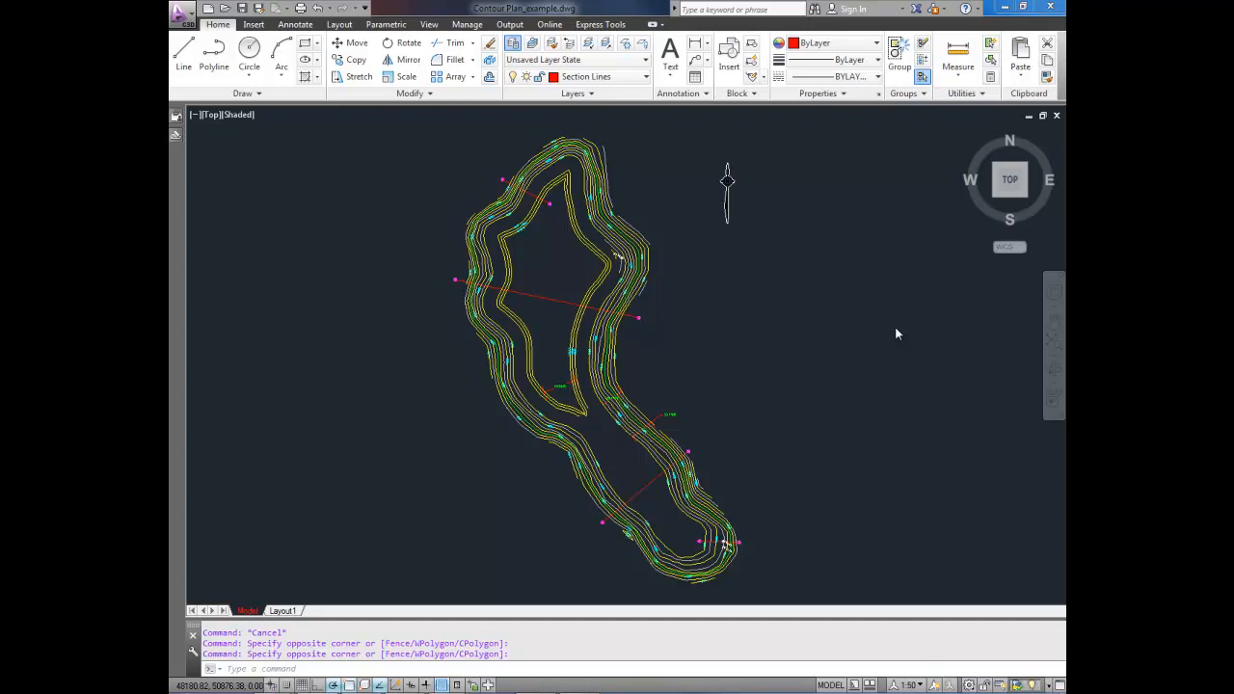
pyautogui.moveTo(911, 423)
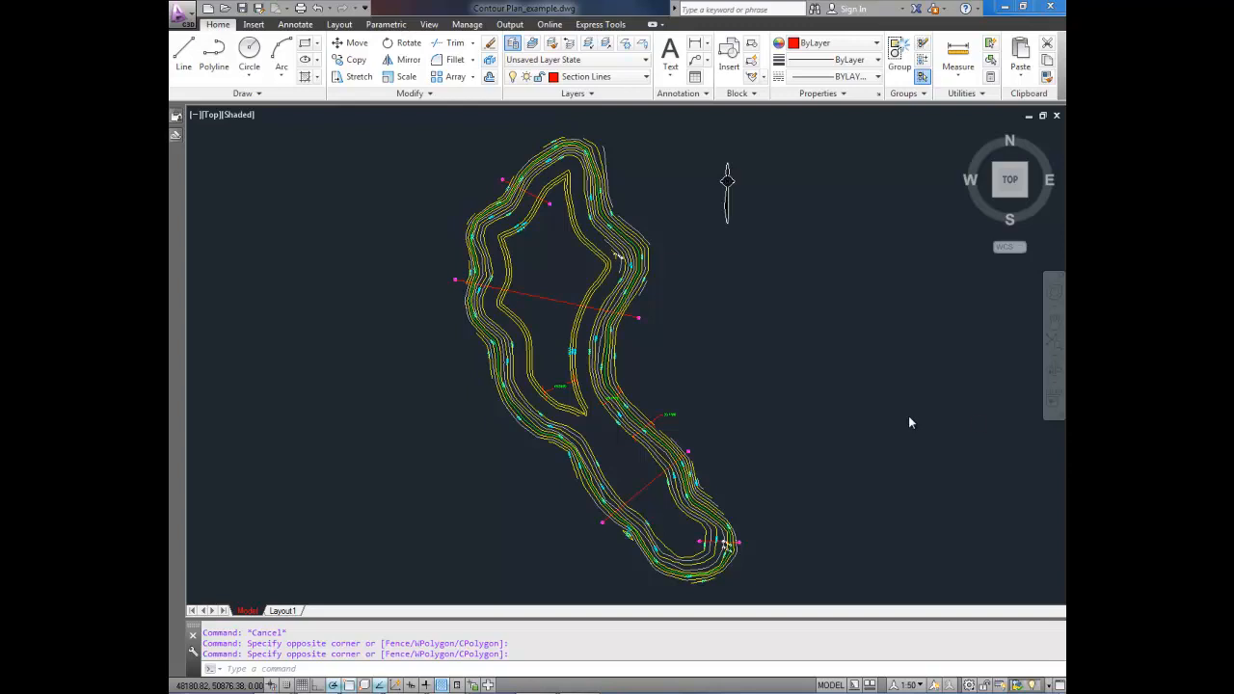
pyautogui.moveTo(824, 369)
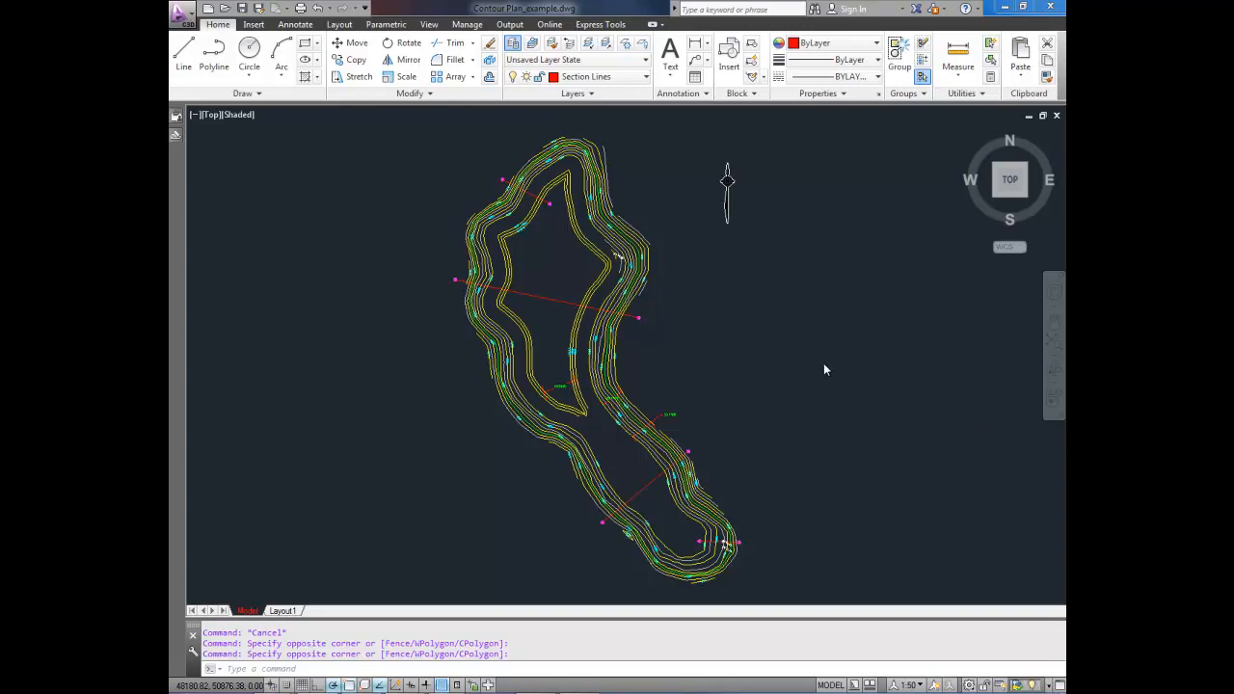
pyautogui.moveTo(771, 354)
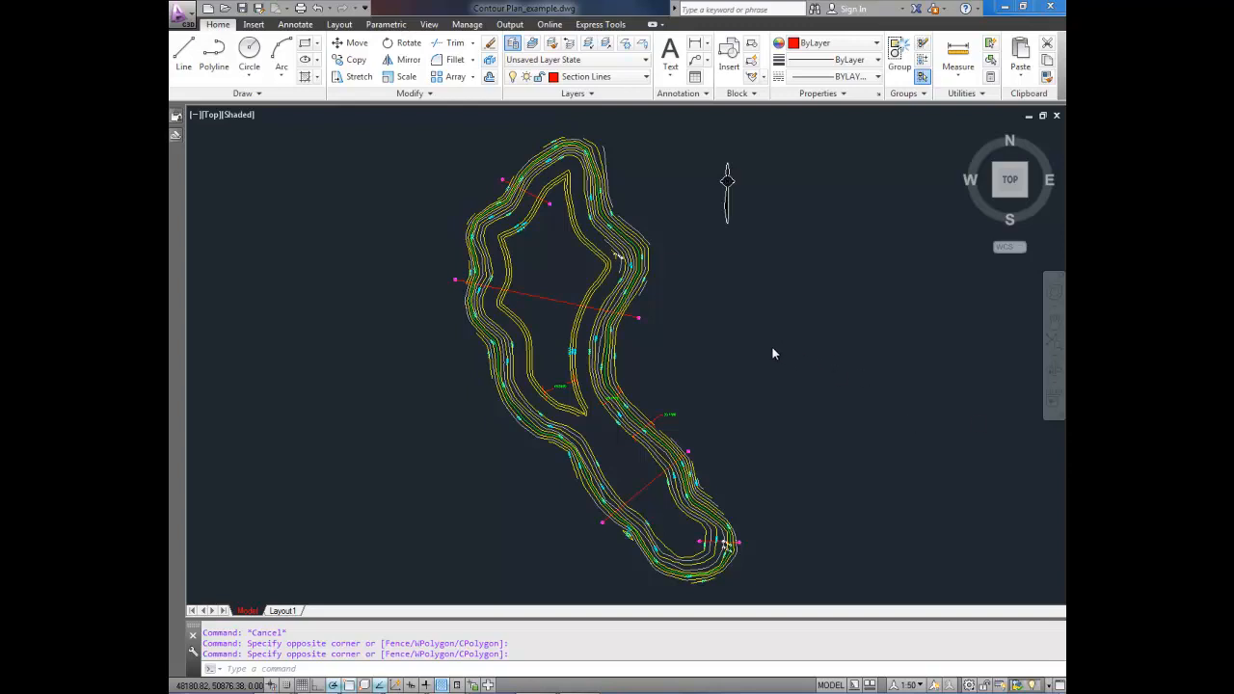
pyautogui.moveTo(744, 374)
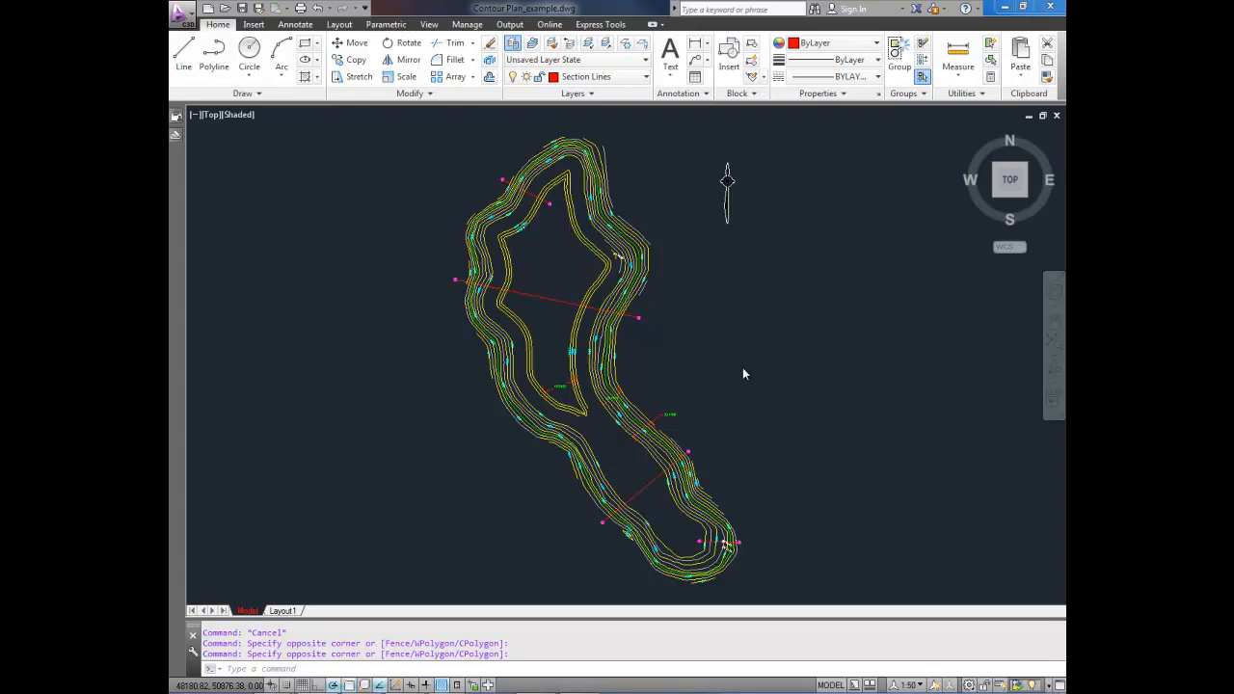
pyautogui.moveTo(597, 316)
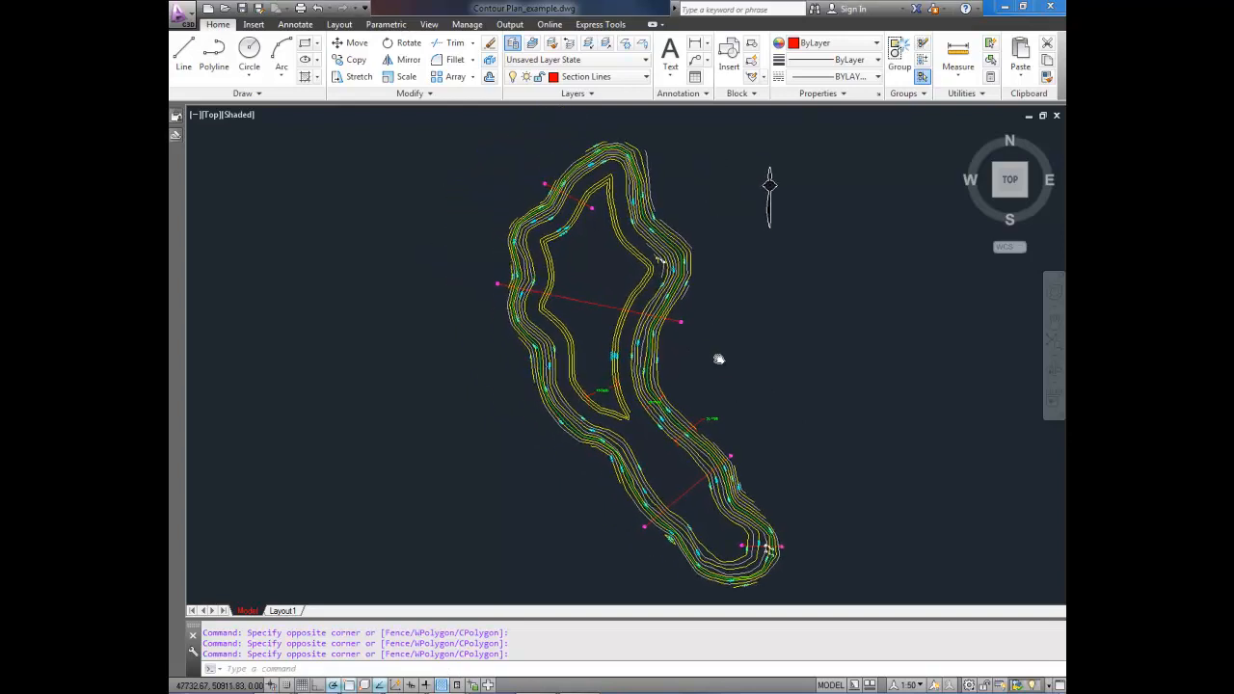
pyautogui.moveTo(735, 412)
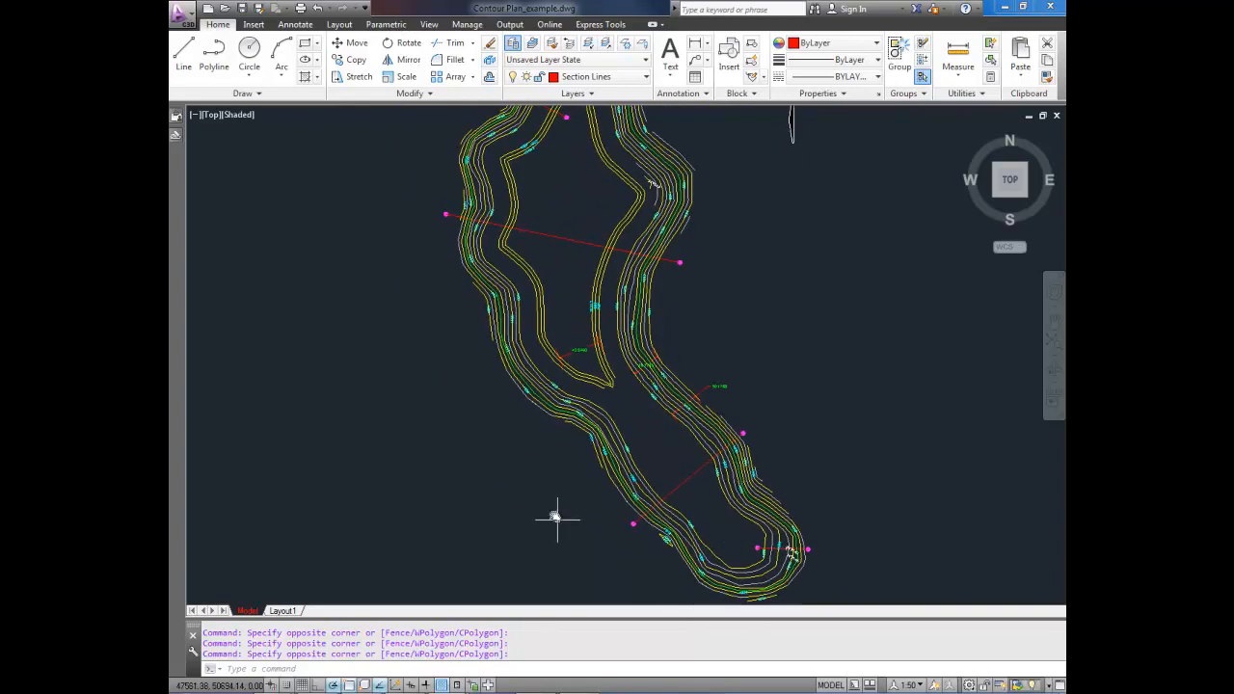
pyautogui.moveTo(622, 487)
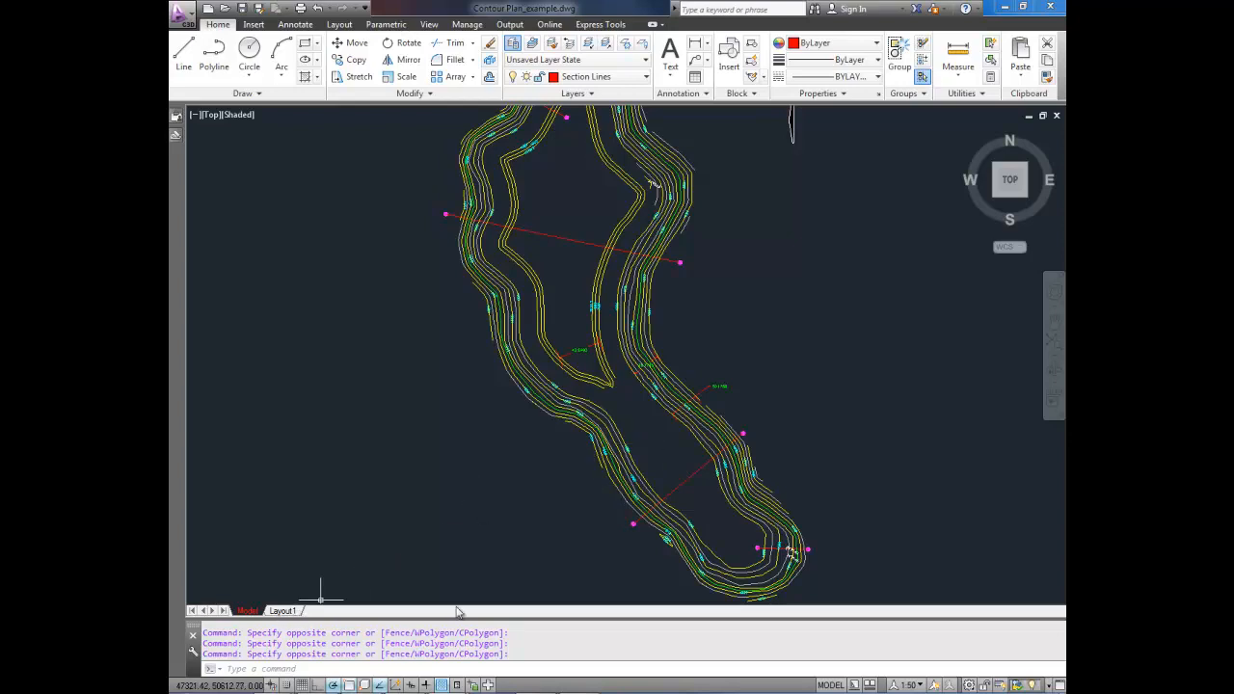
# Switch from the pond contour plan in model space to the Layout1 sheet.
pyautogui.click(282, 610)
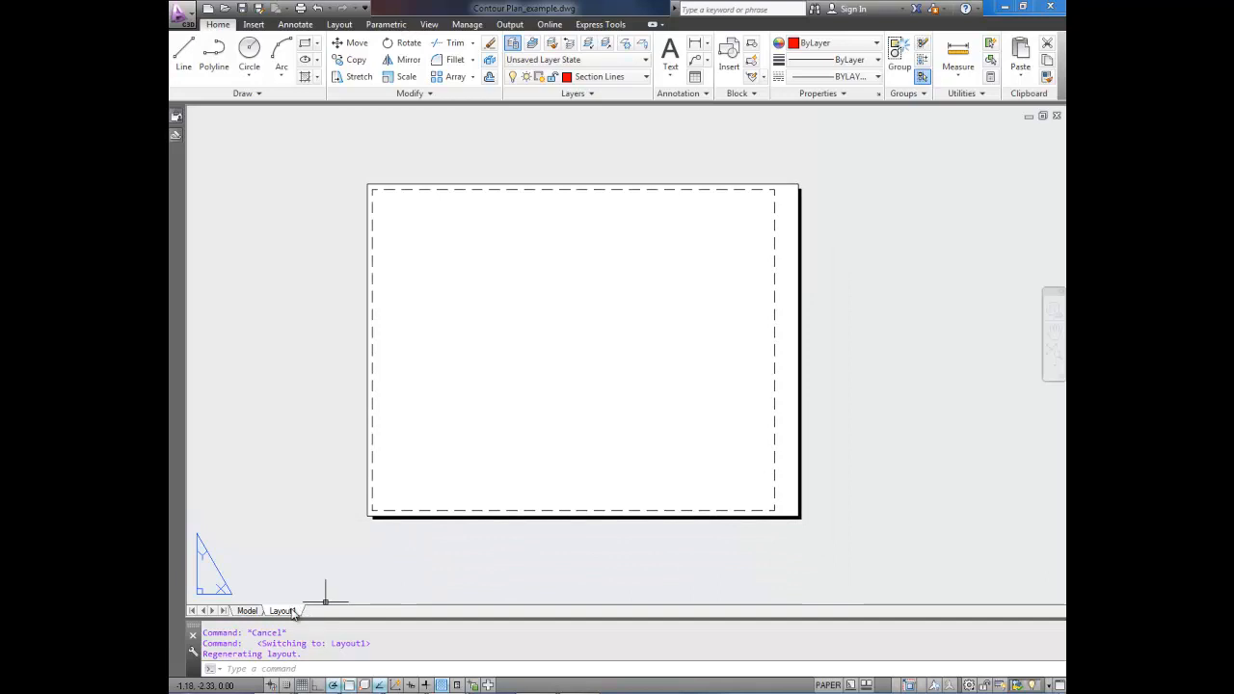
# Start a new layout from a template via the Layout1 tab's From template option.
pyautogui.rightClick(282, 610)
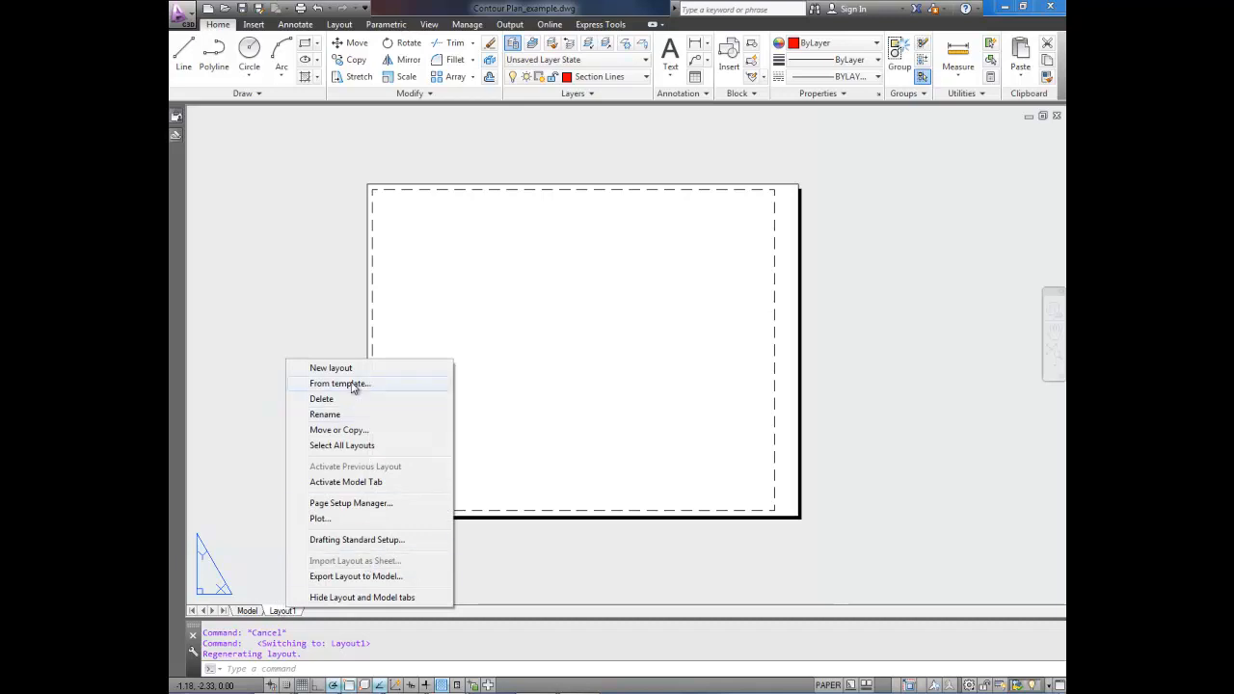
pyautogui.click(339, 382)
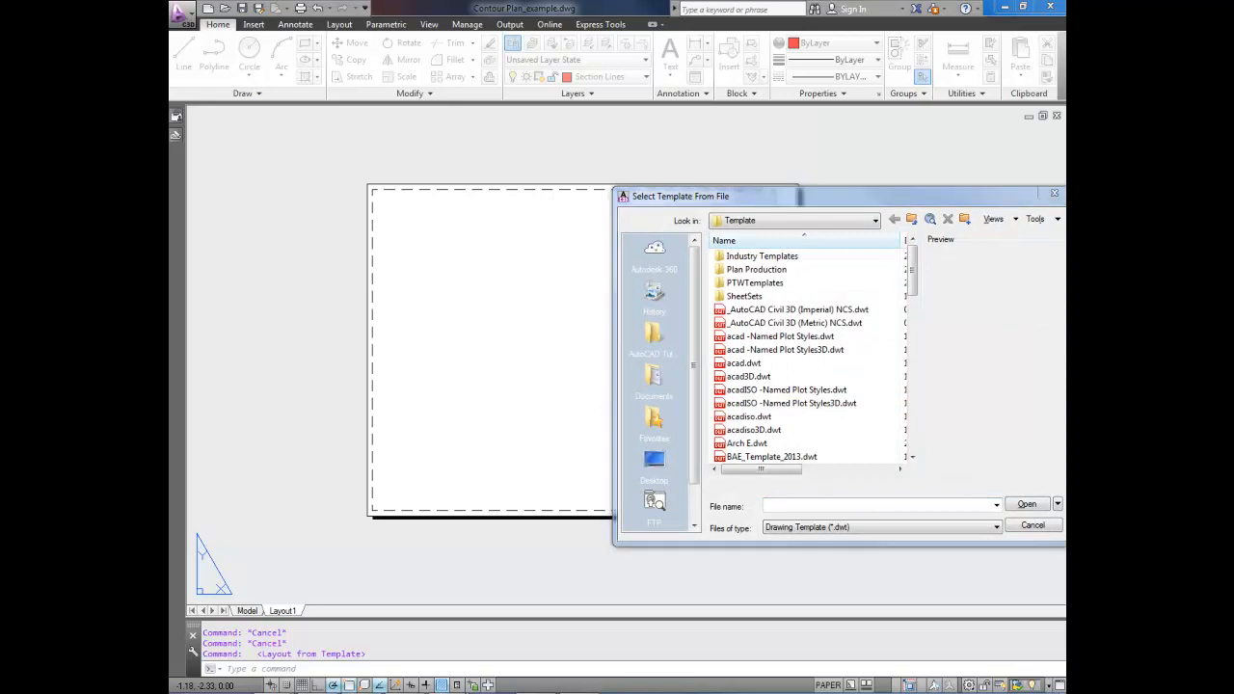
pyautogui.moveTo(917, 468)
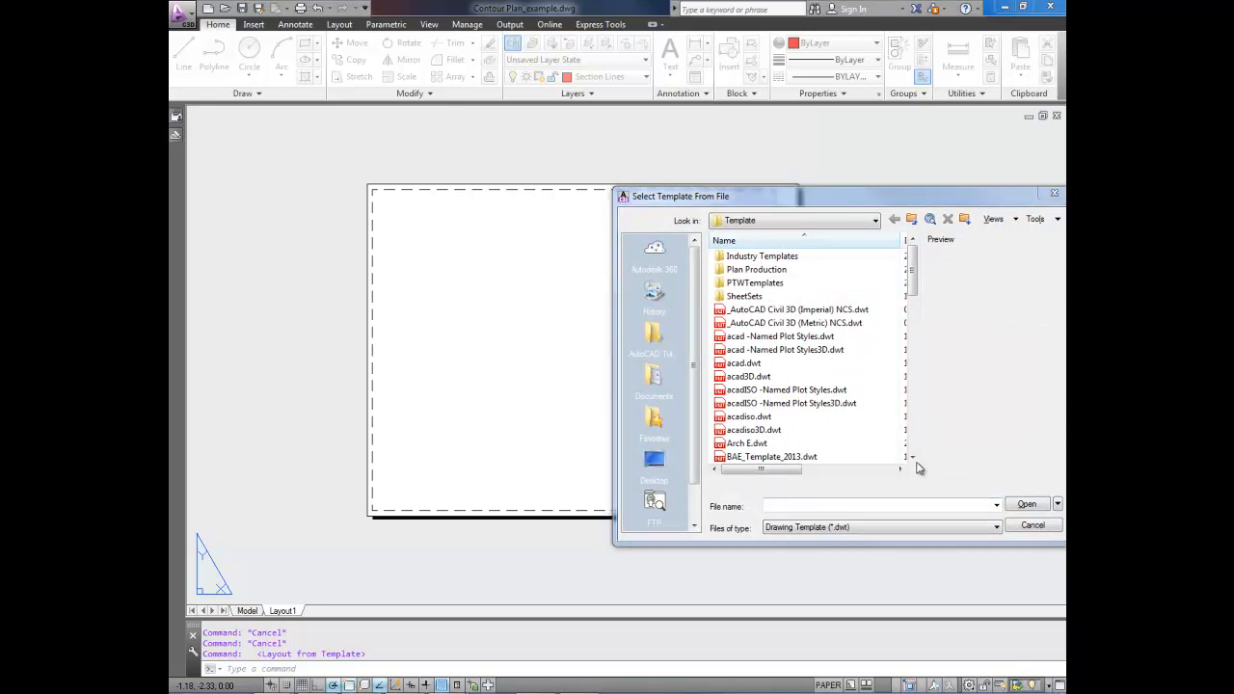
# Browse to the Silver title-block folder and preview the Bottom Boxes templates.
pyautogui.write('C:\\Users\\Home\\Dropbox\\_Cad Product Sites\\titleblock\\Silver')
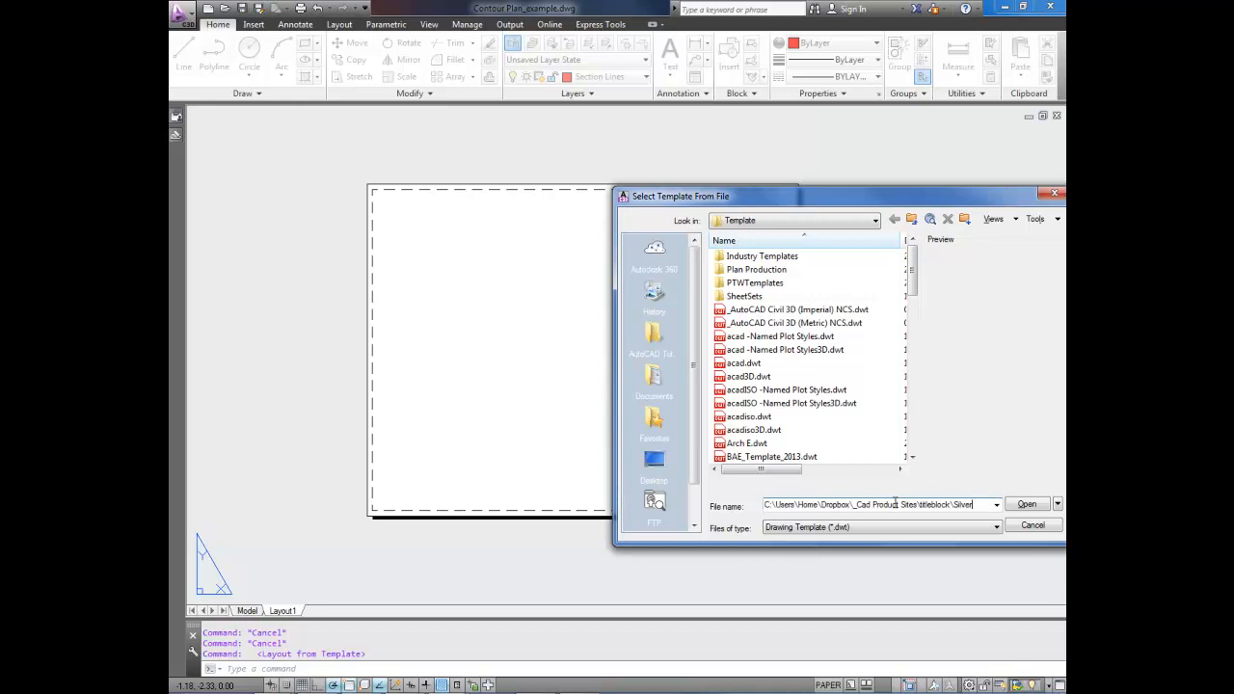
pyautogui.click(1027, 504)
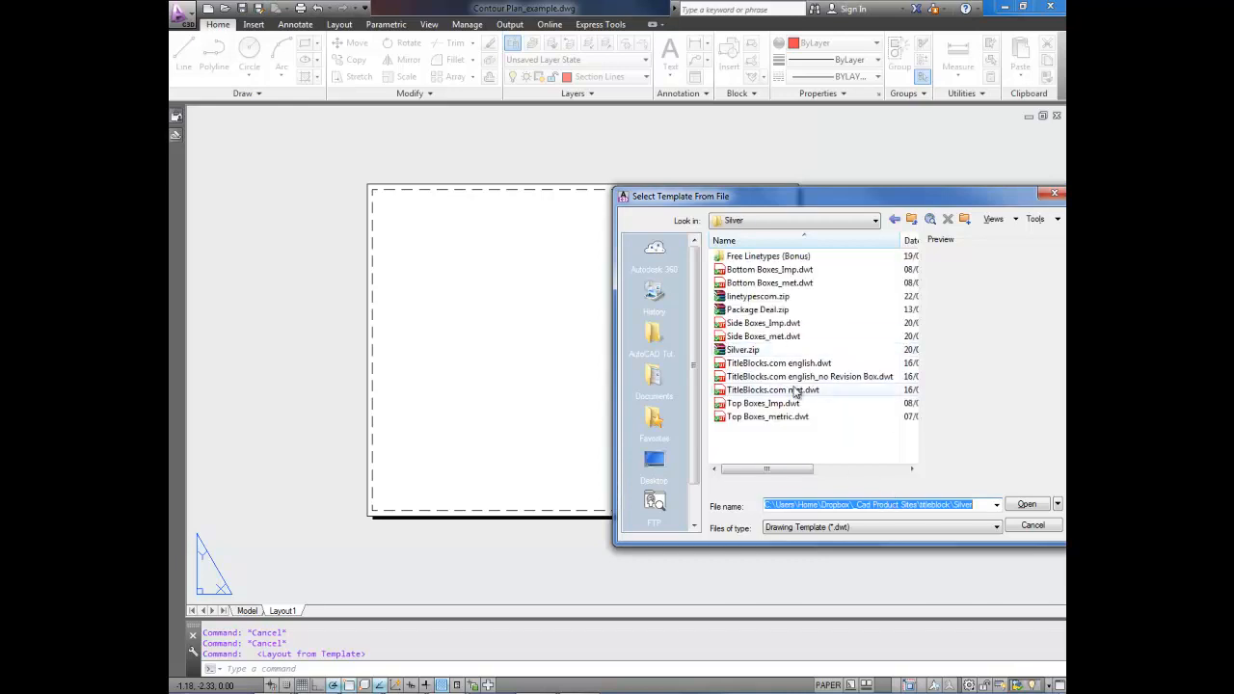
pyautogui.moveTo(776, 336)
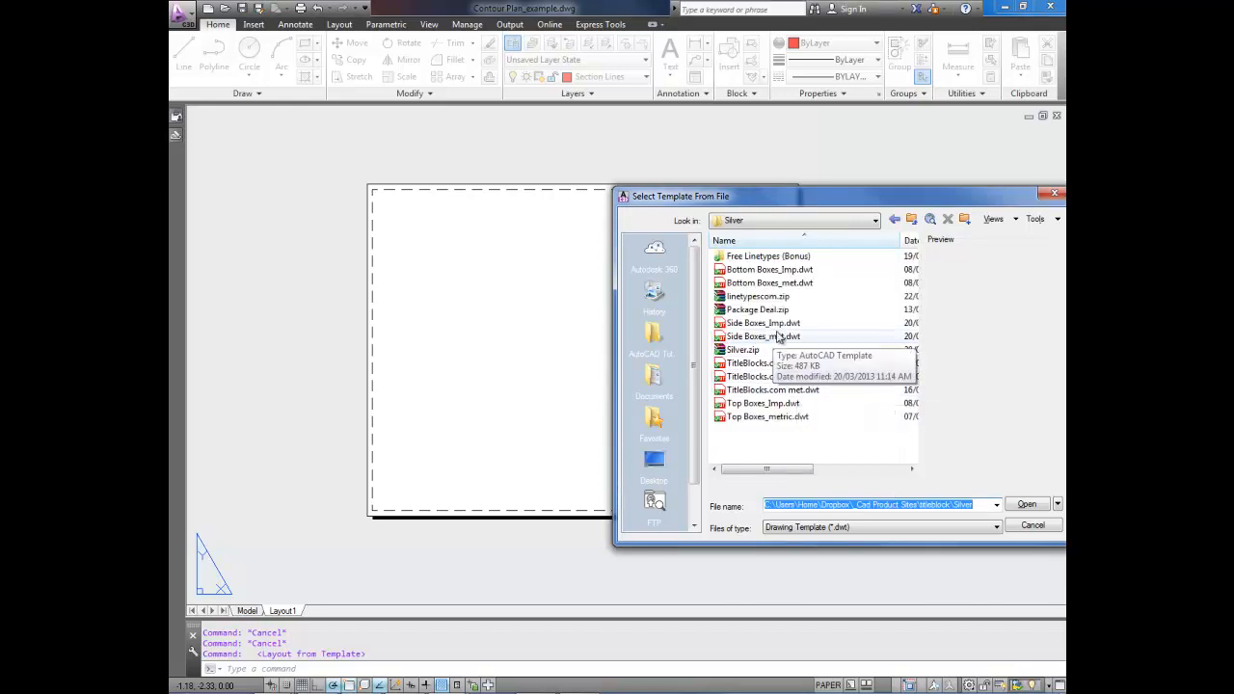
pyautogui.click(769, 282)
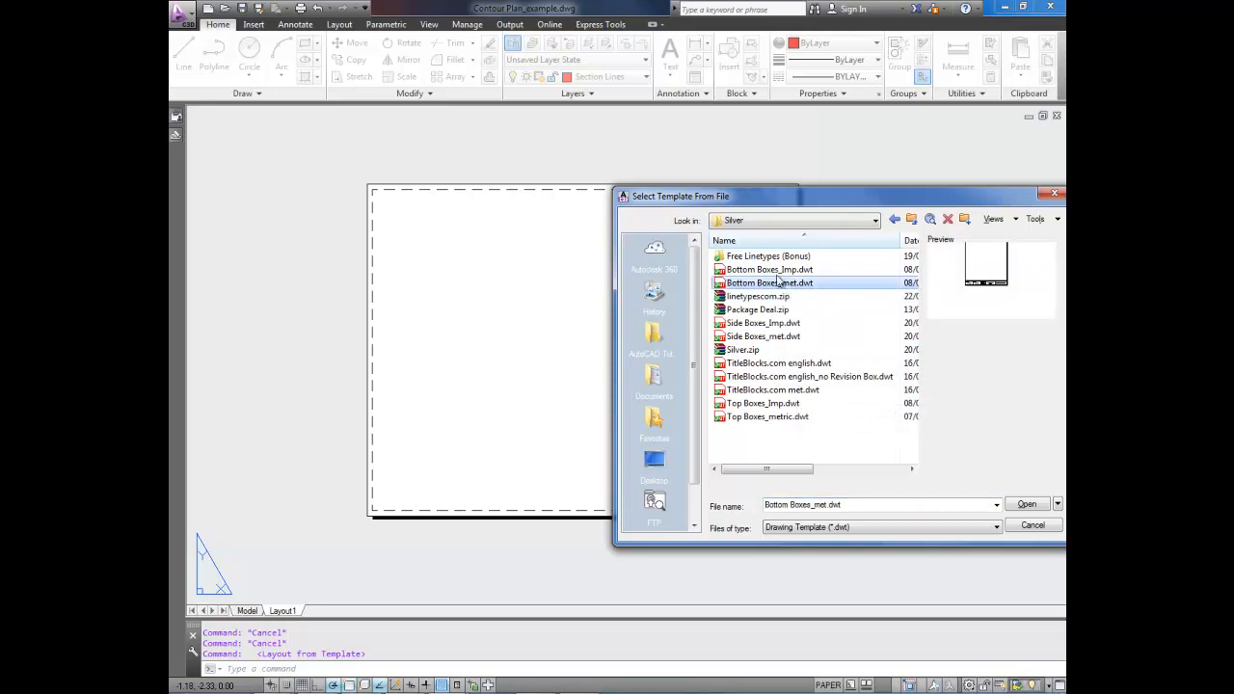
pyautogui.click(769, 270)
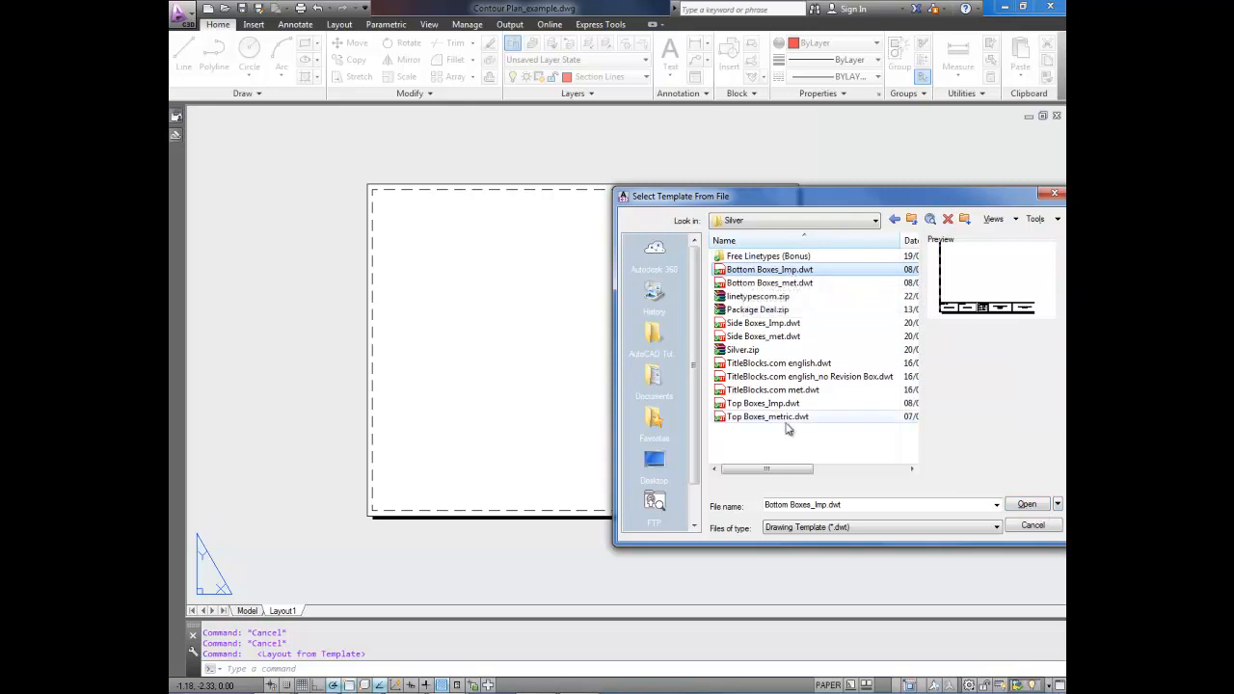
# Compare Top and Side Boxes templates, then open Bottom Boxes_Imp.dwt.
pyautogui.click(762, 403)
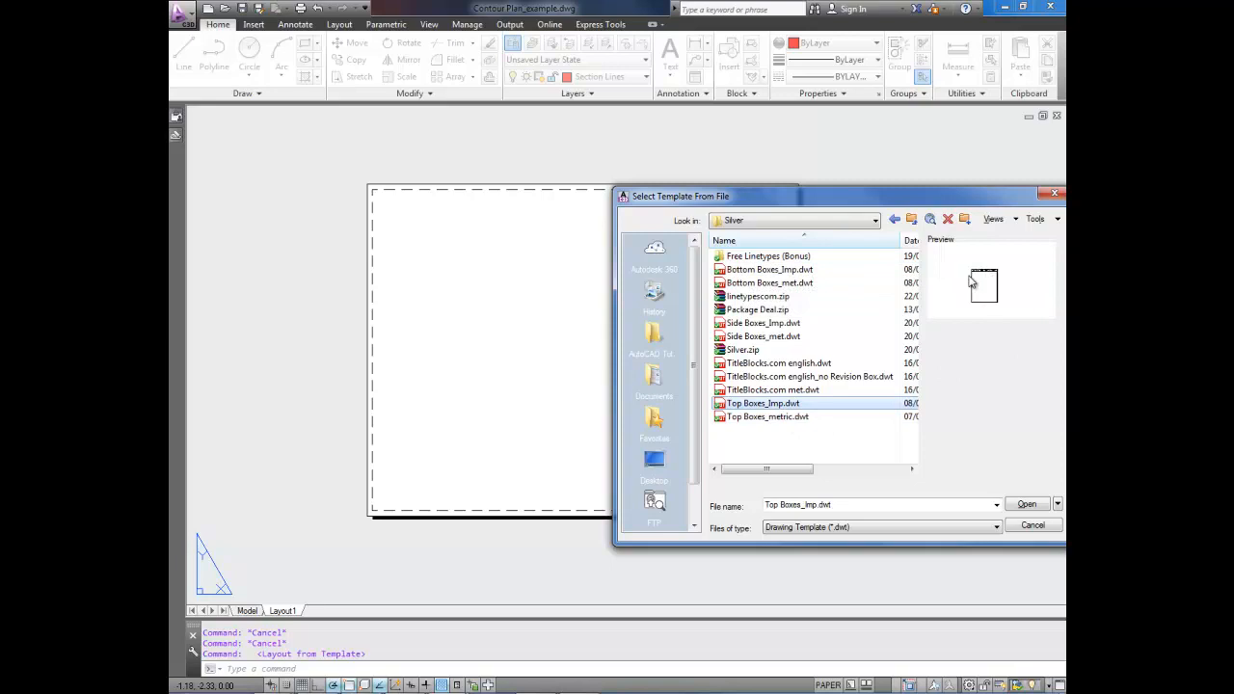
pyautogui.moveTo(1005, 288)
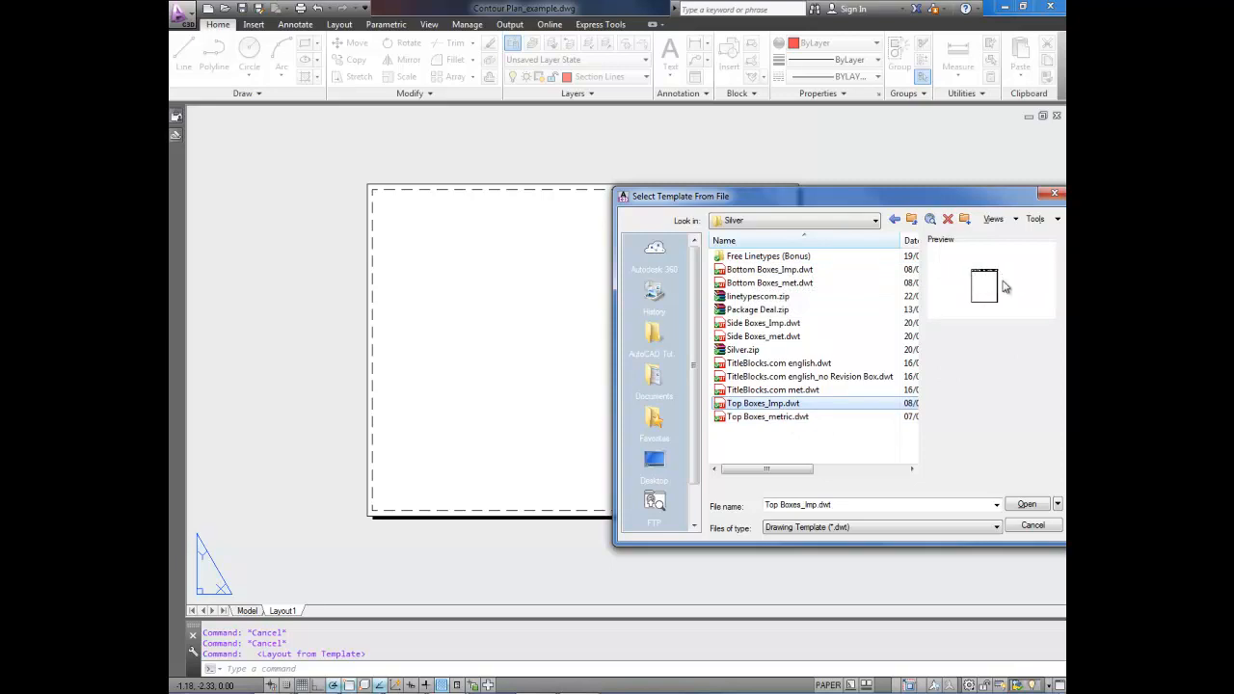
pyautogui.click(762, 323)
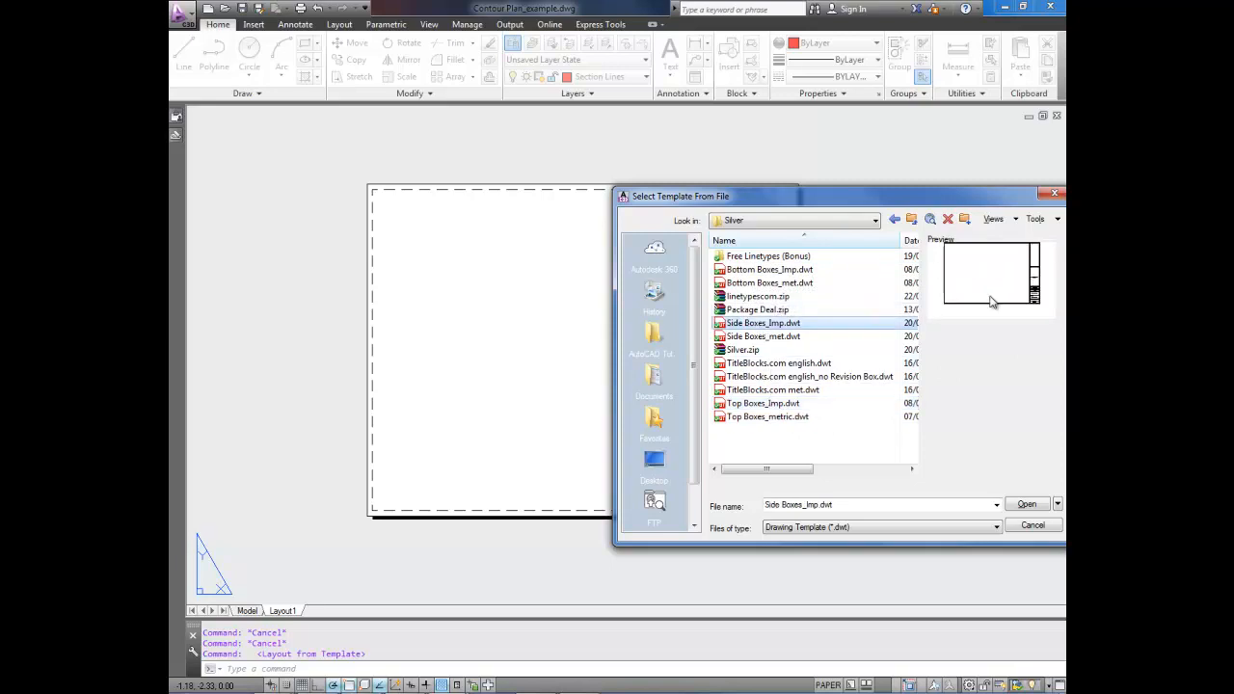
pyautogui.click(769, 269)
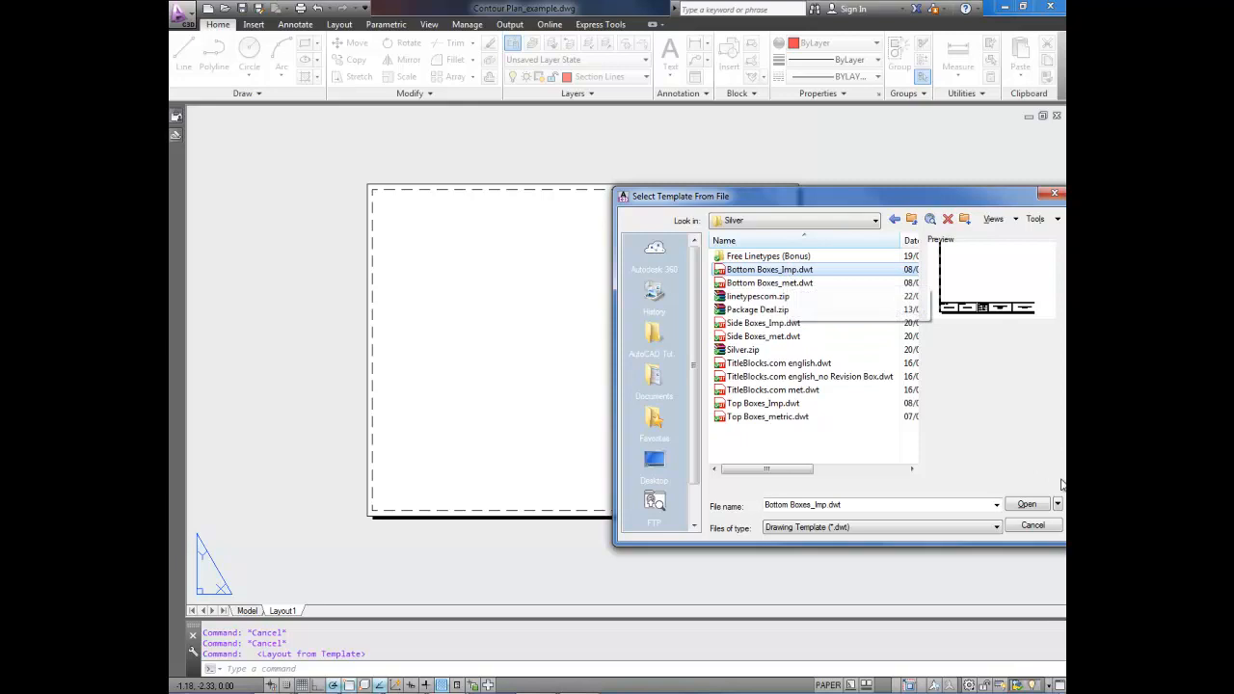
pyautogui.click(1027, 505)
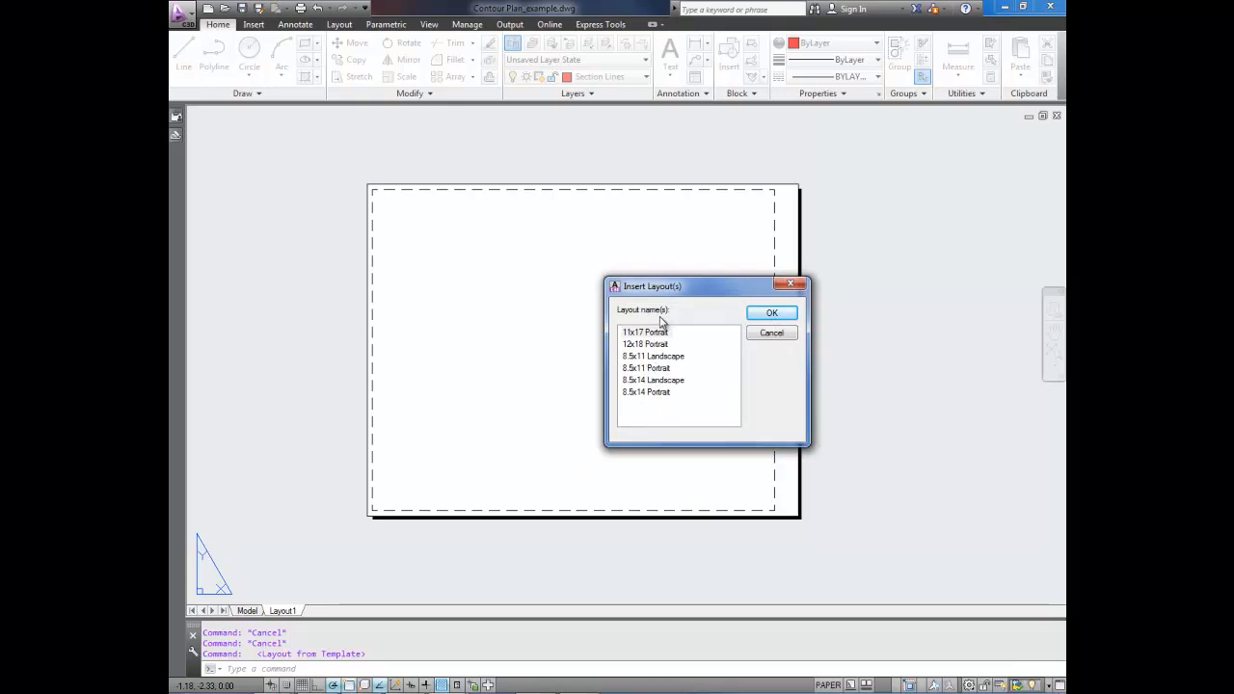
pyautogui.moveTo(659, 350)
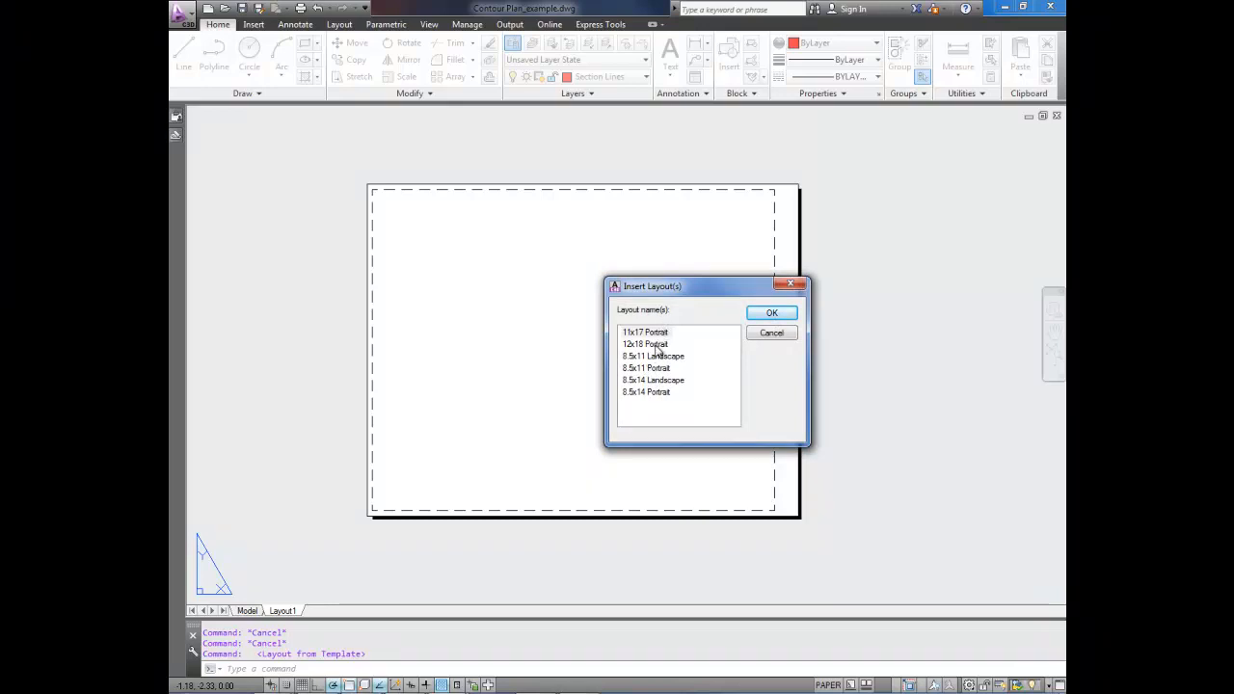
# Insert the 11x17 Portrait layout from the Bottom Boxes_Imp template.
pyautogui.click(645, 332)
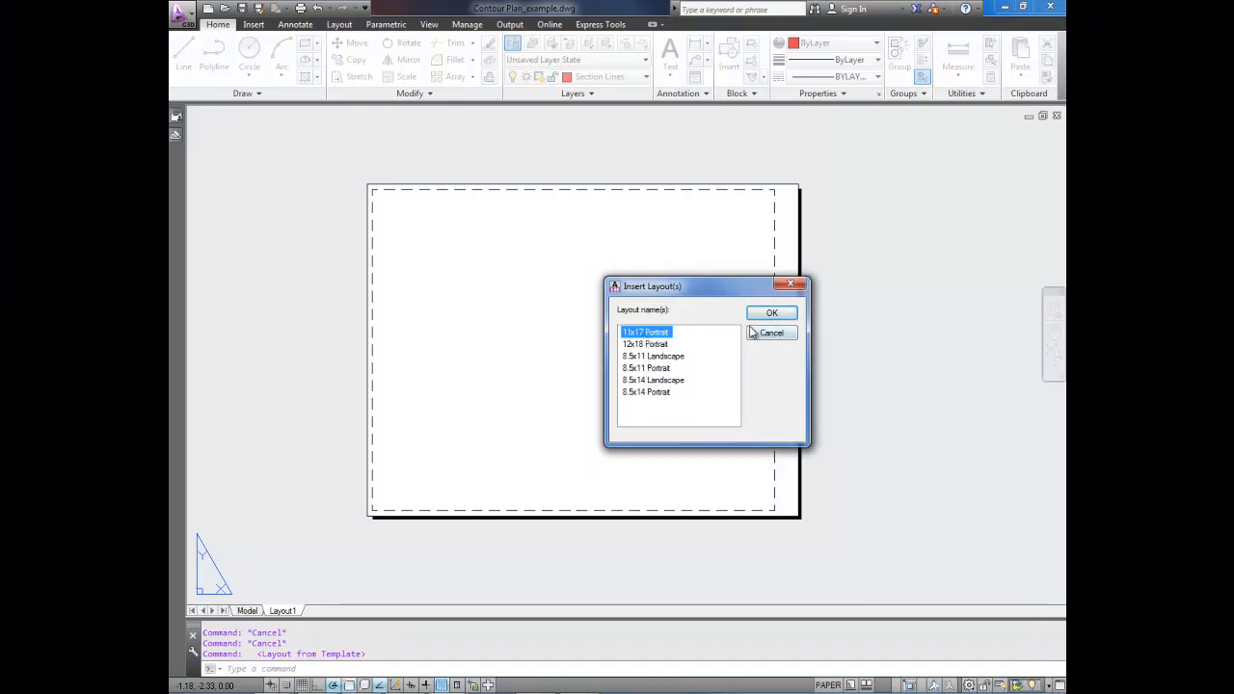
pyautogui.click(769, 315)
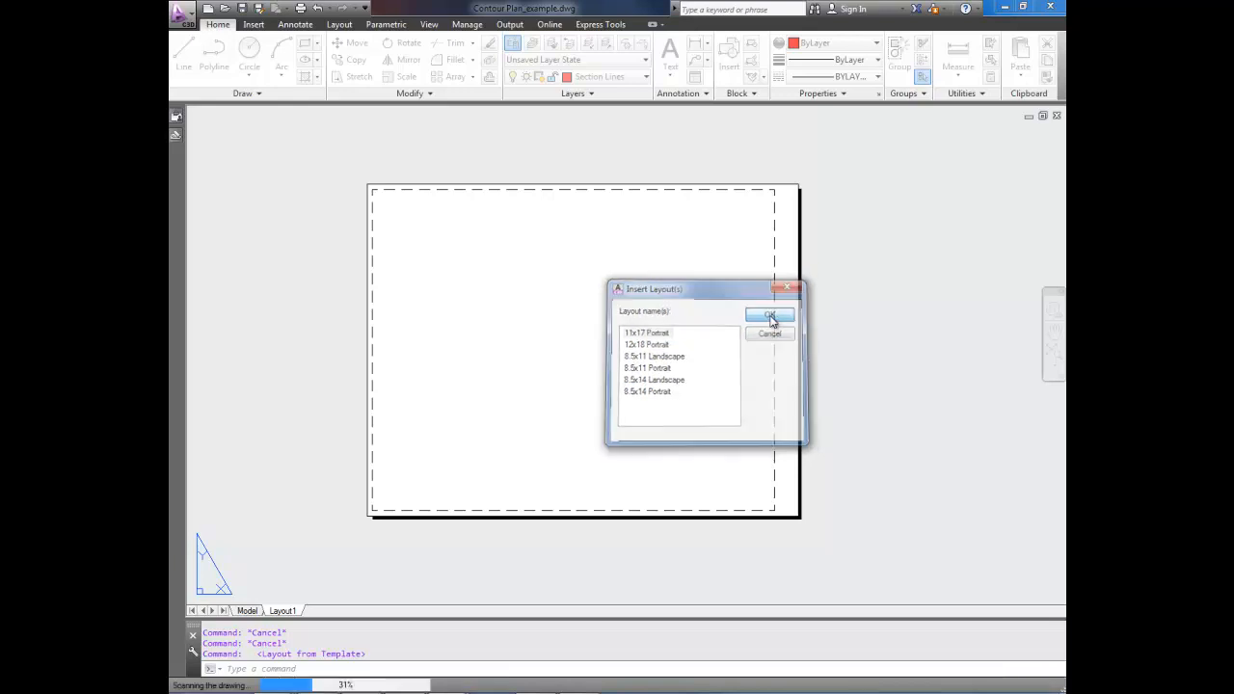
pyautogui.click(770, 317)
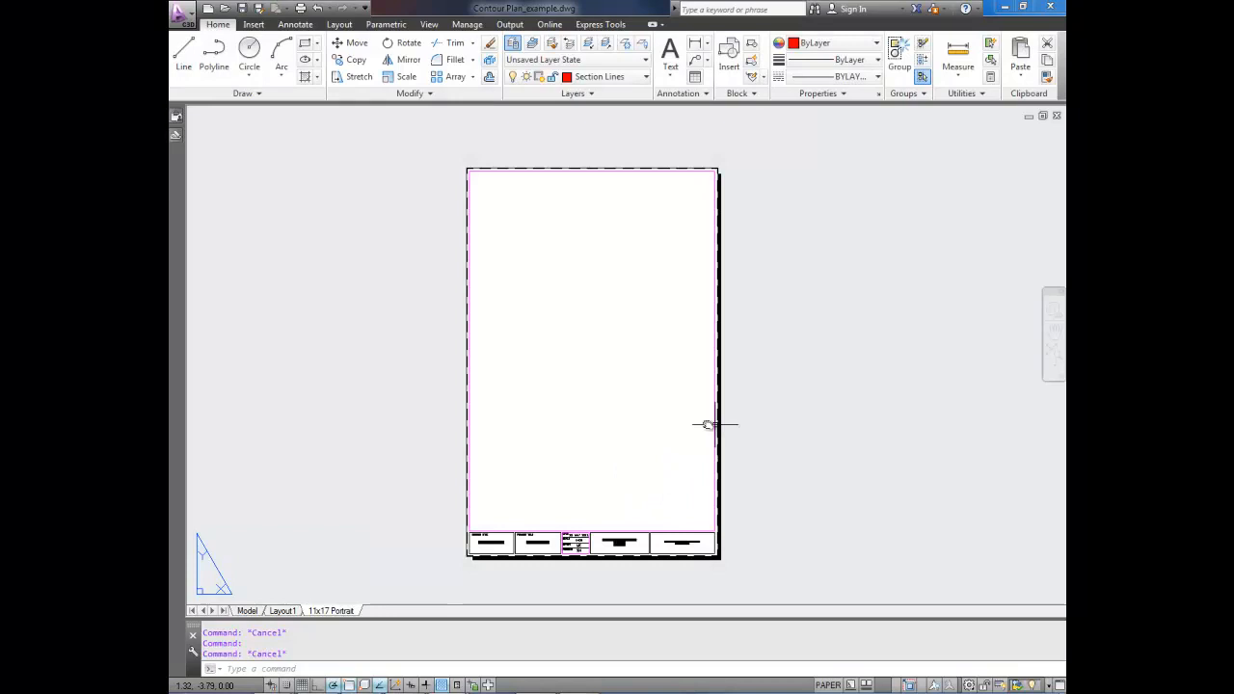
pyautogui.moveTo(571, 364)
pyautogui.write('v')
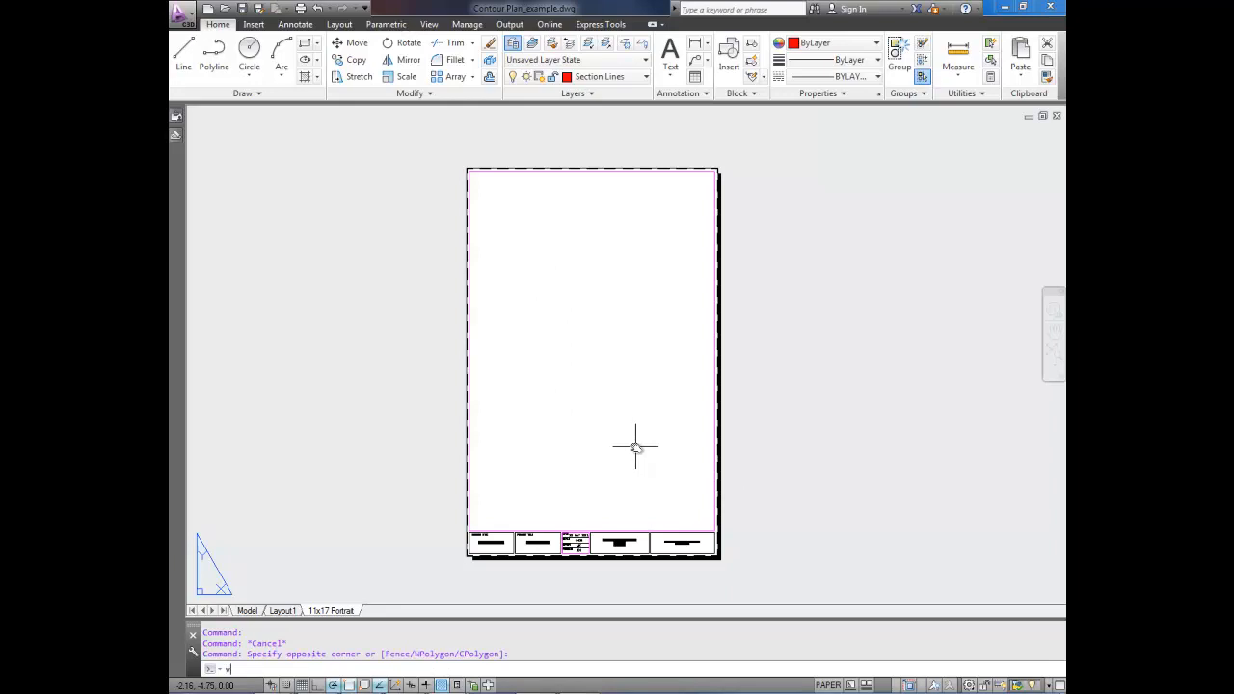
# Run VIEWPORTS with a single-viewport setup and pick the sheet's top-left corner.
pyautogui.write('iew')
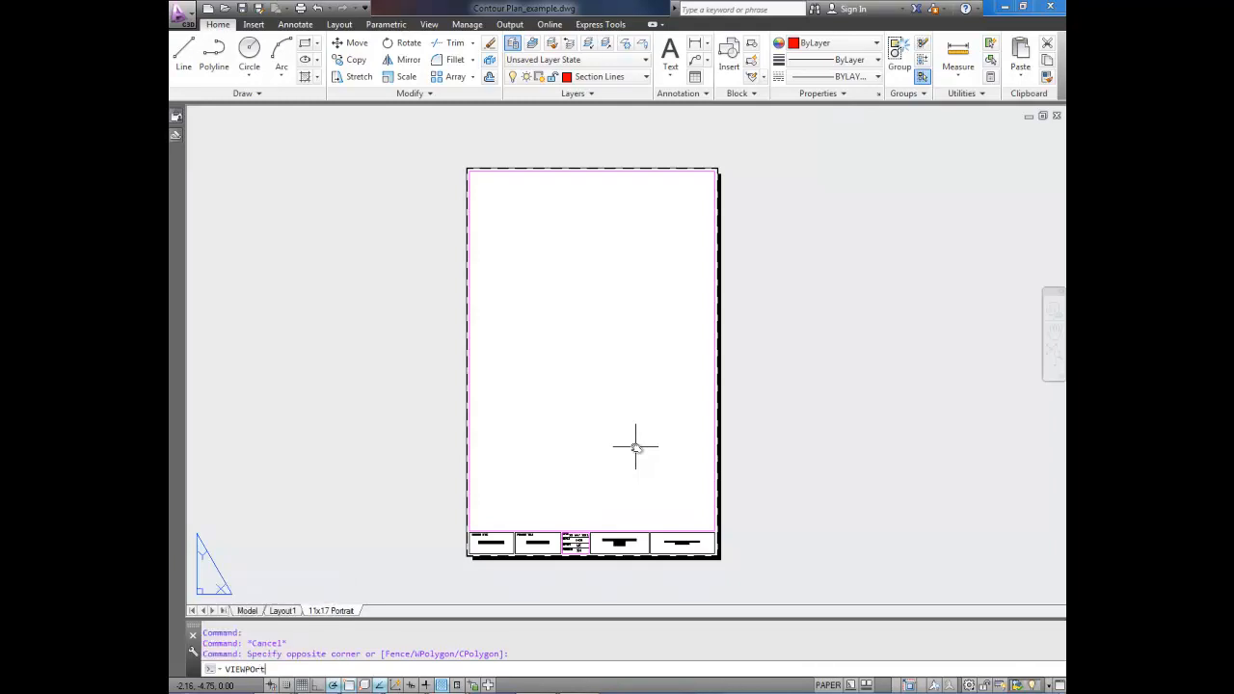
pyautogui.press('Return')
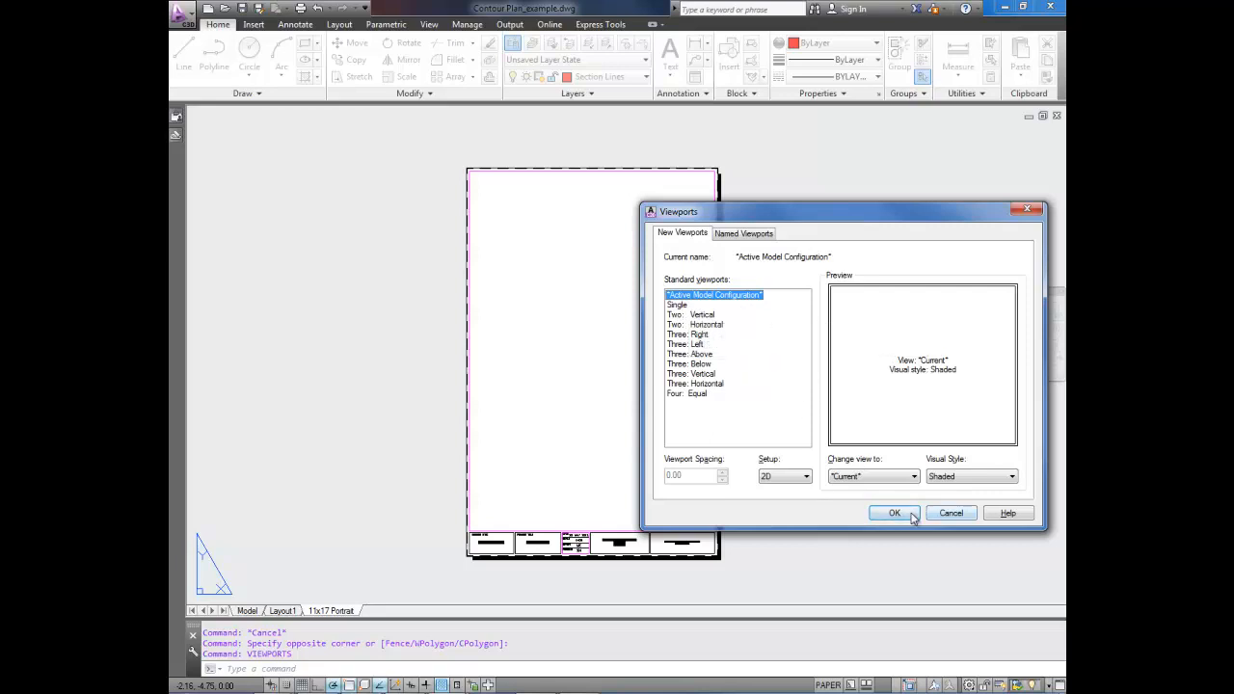
pyautogui.click(893, 512)
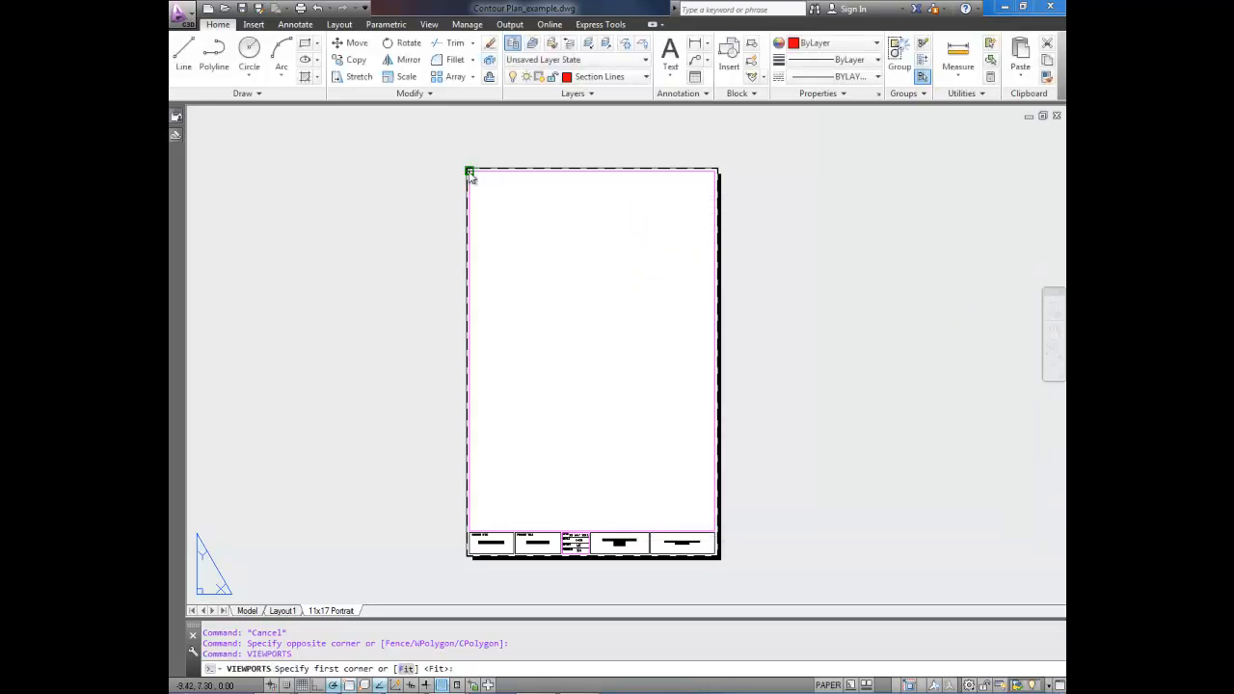
pyautogui.click(469, 170)
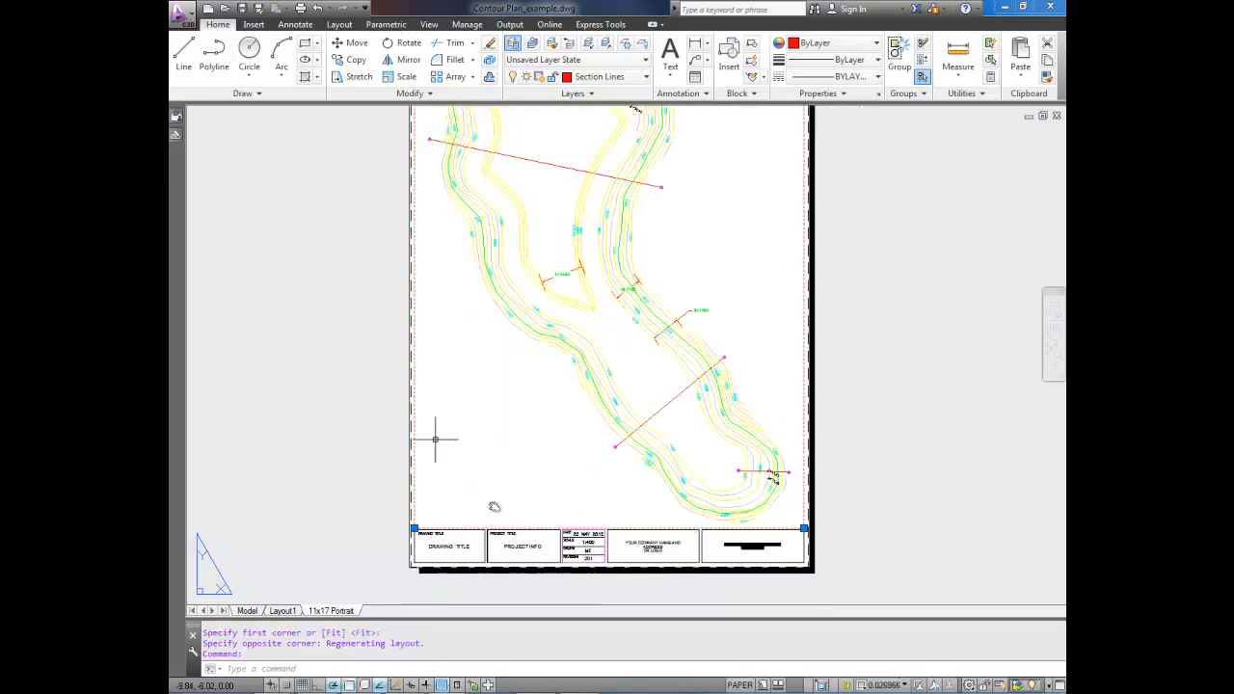
pyautogui.moveTo(421, 448)
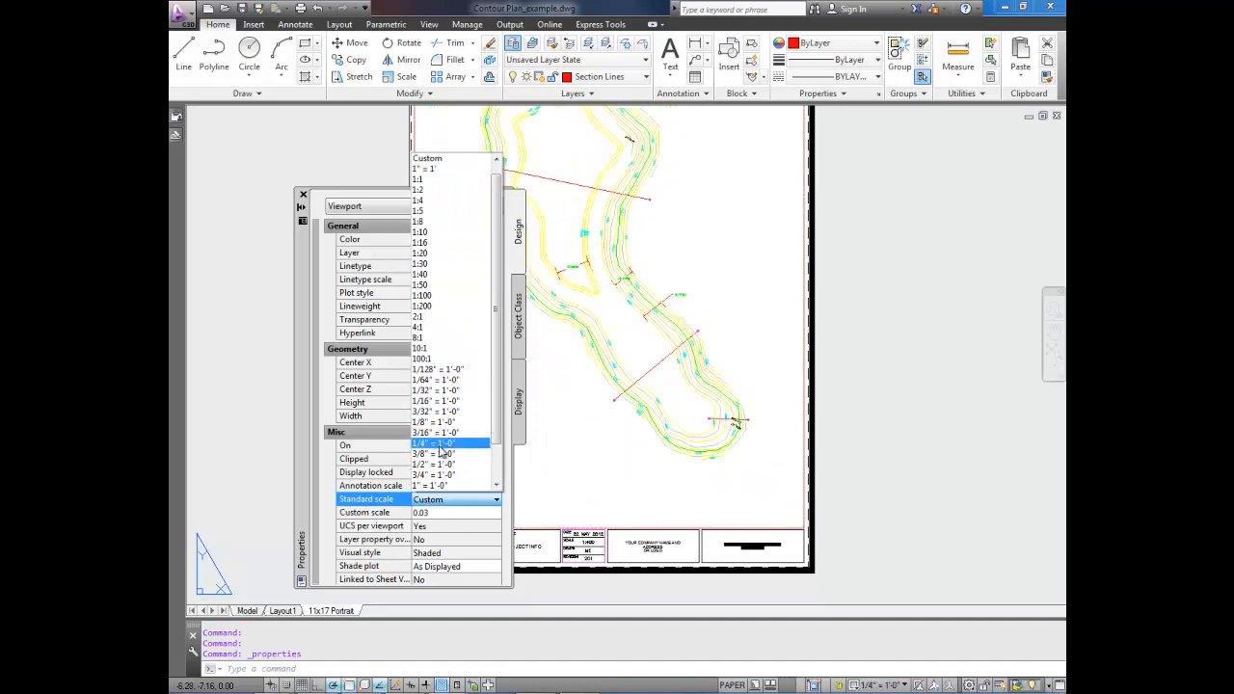
# Choose 1/4" = 1'-0" as the viewport's standard scale in Properties.
pyautogui.click(432, 444)
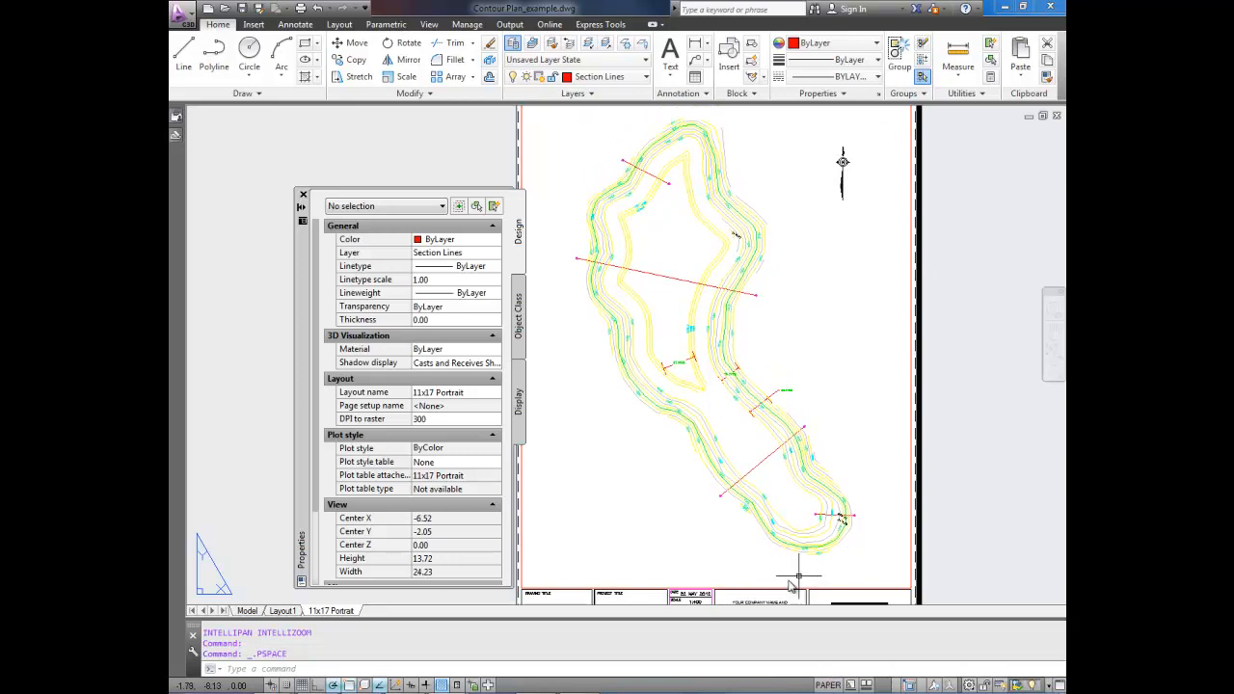
pyautogui.click(772, 501)
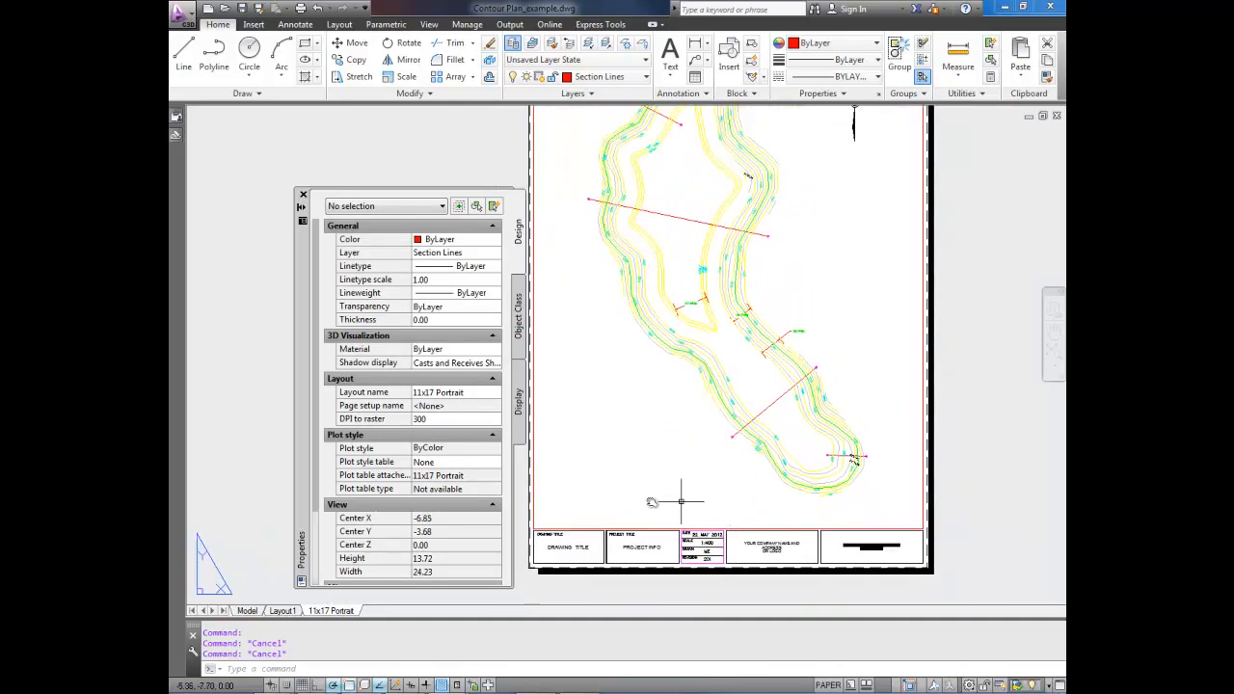
pyautogui.moveTo(586, 521)
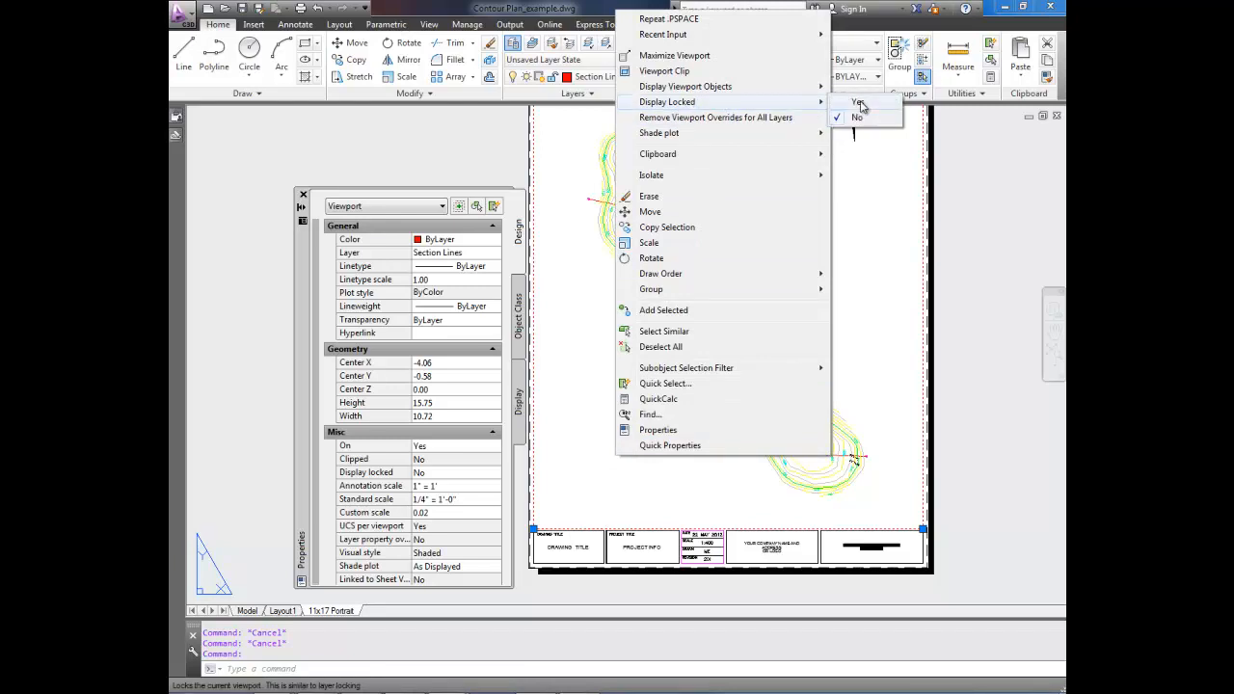
# Set the viewport's Display Locked to Yes and confirm it is checked.
pyautogui.click(856, 102)
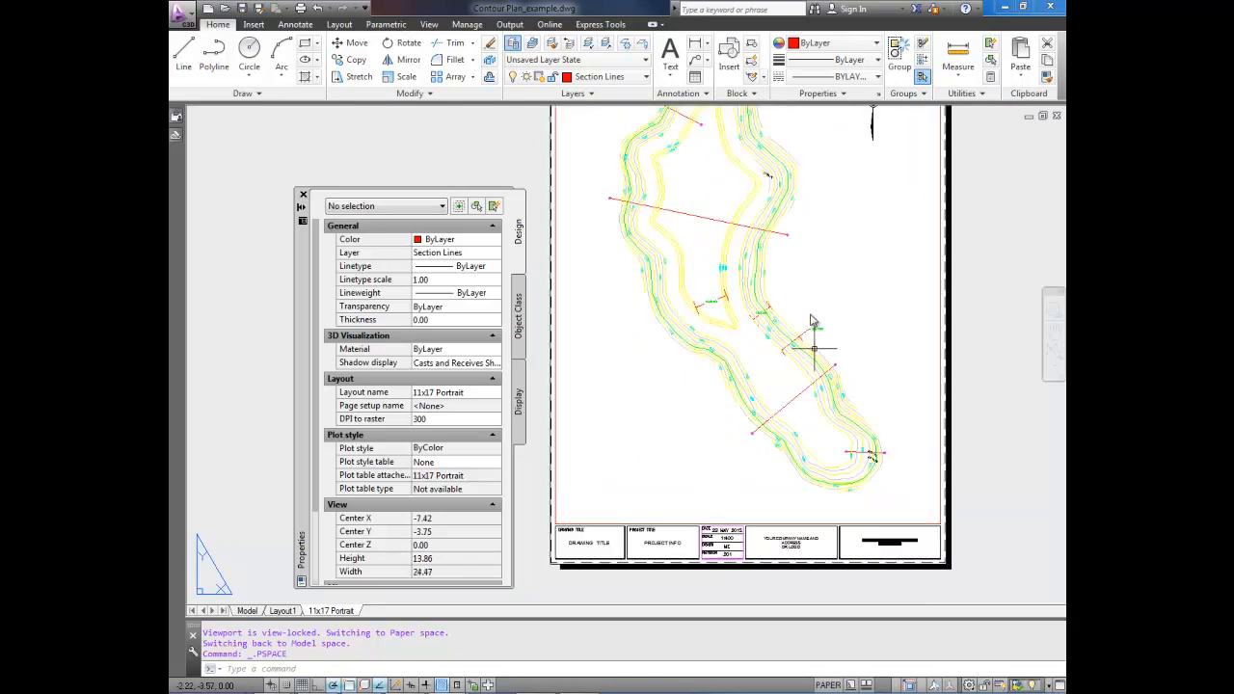
pyautogui.moveTo(643, 526)
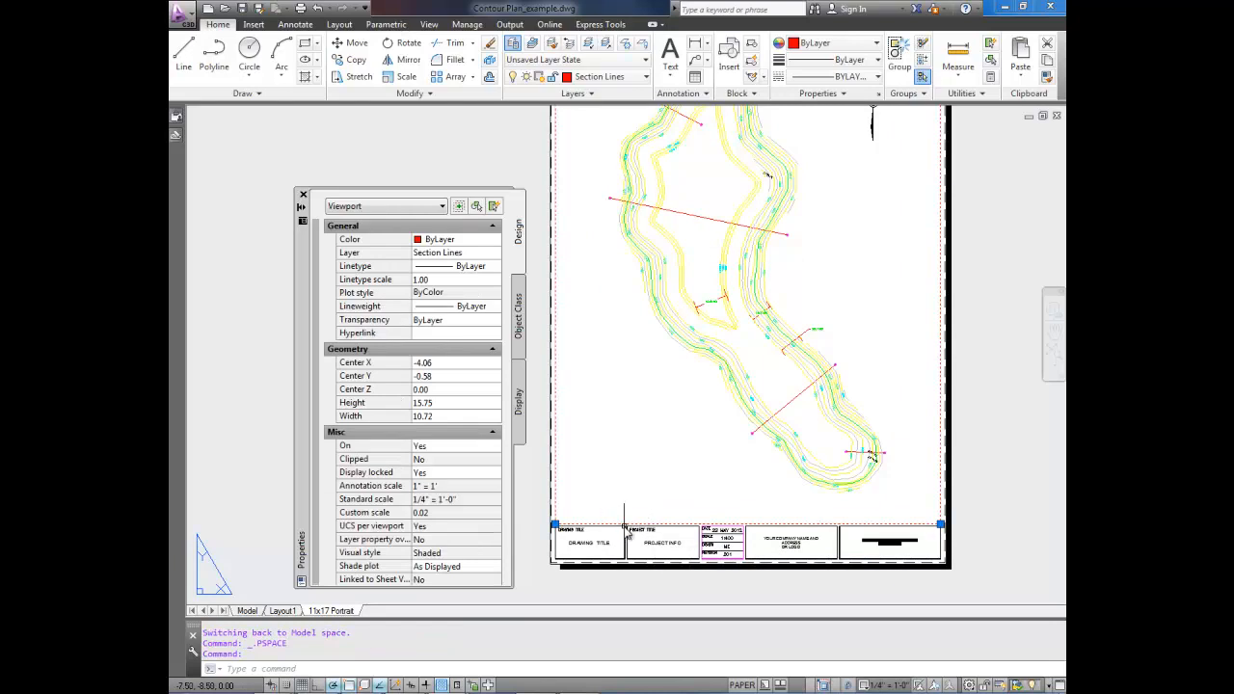
pyautogui.rightClick(771, 289)
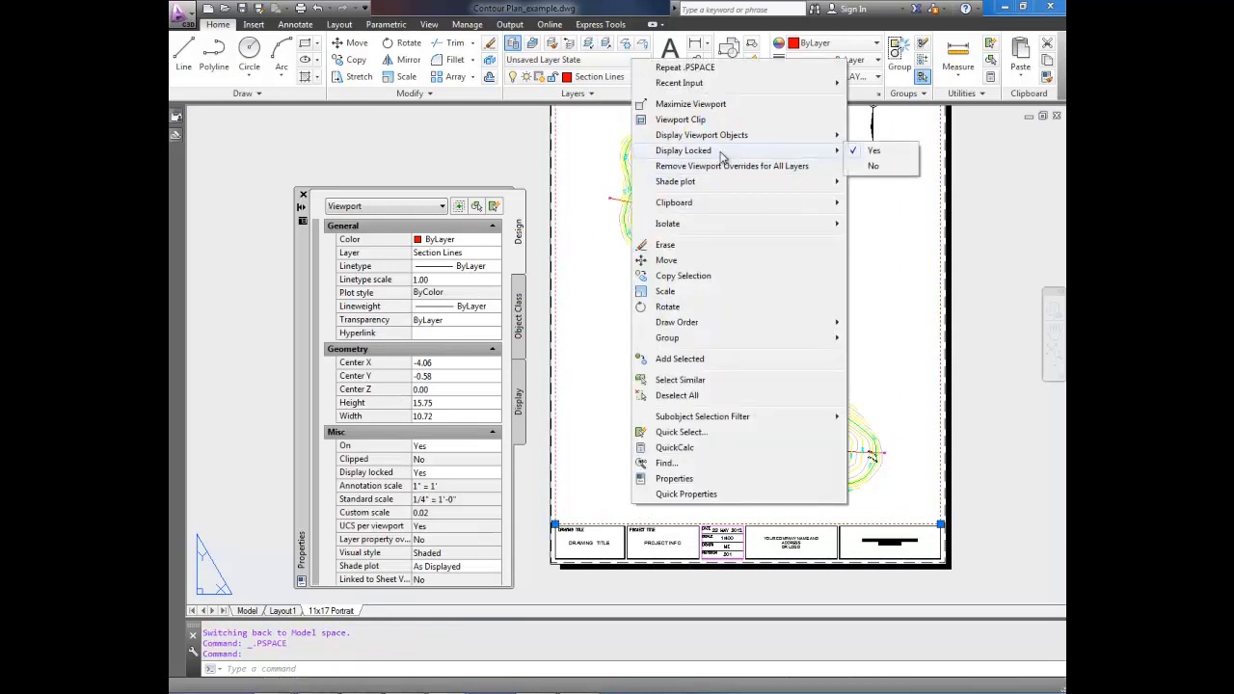
pyautogui.moveTo(547, 352)
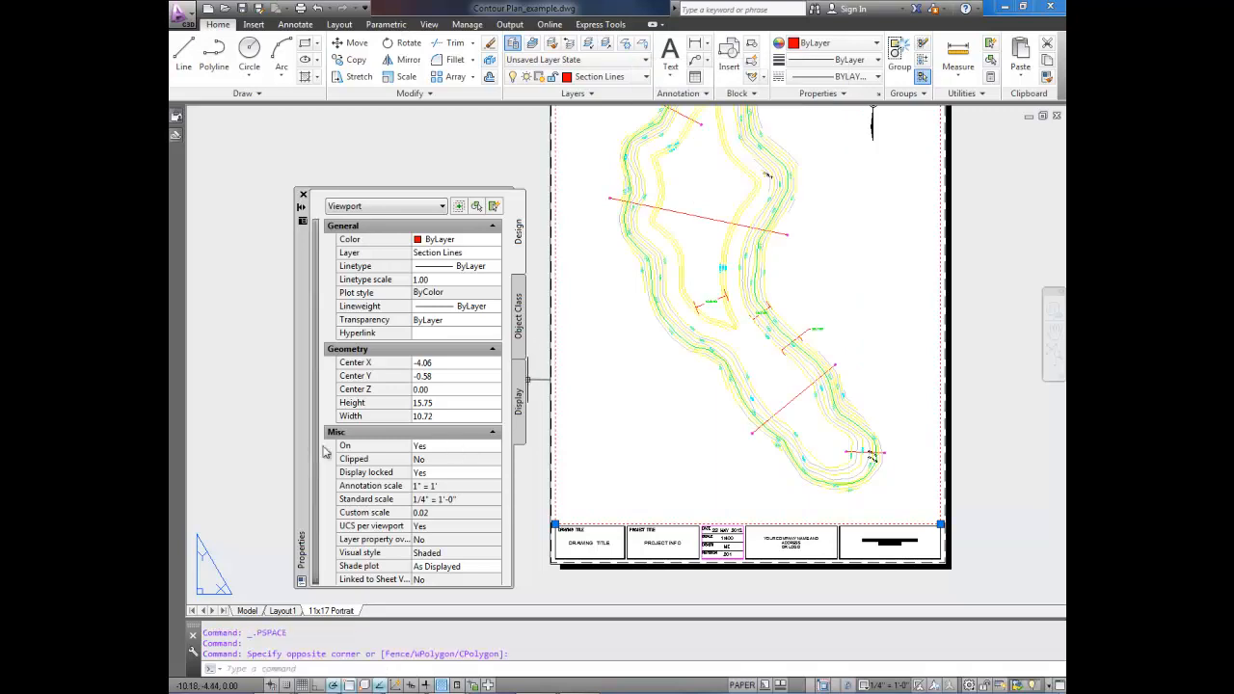
pyautogui.click(448, 473)
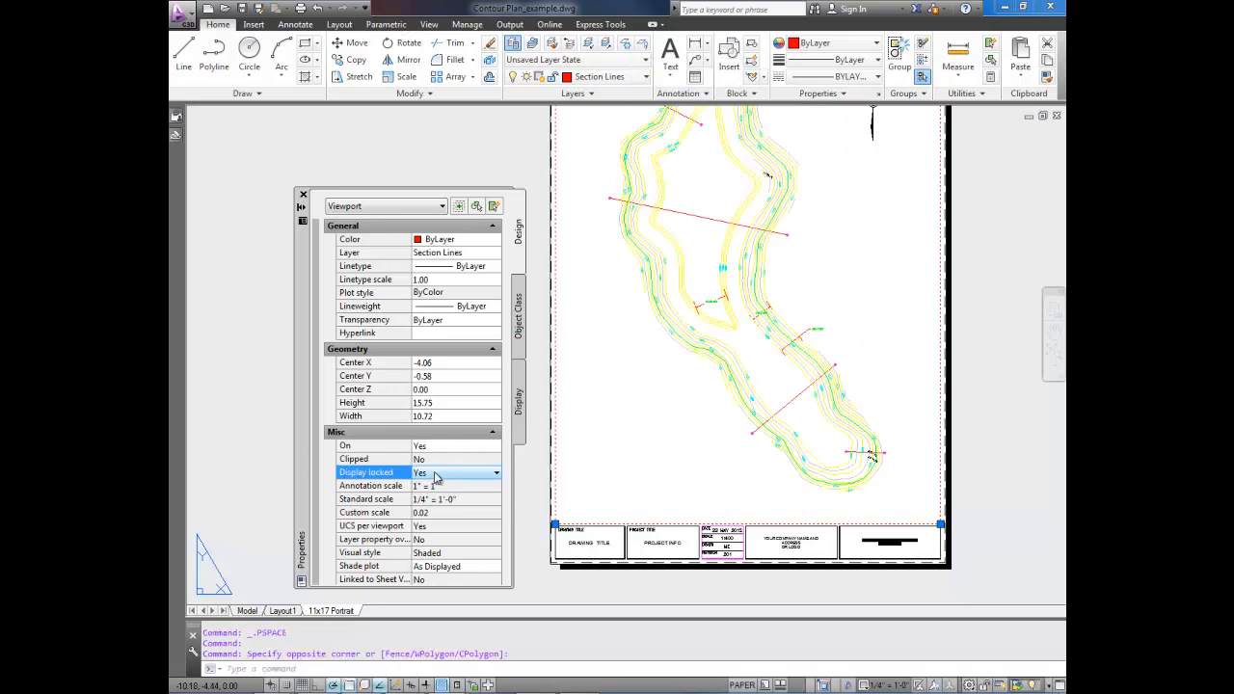
pyautogui.click(494, 485)
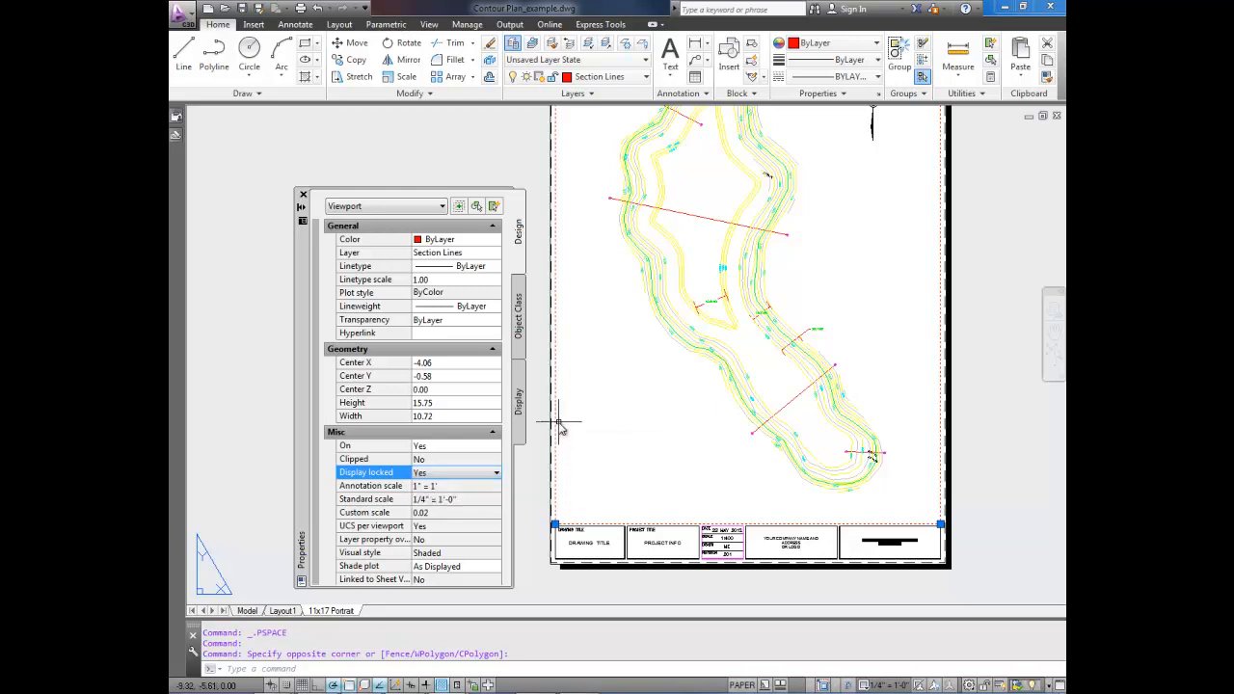
pyautogui.press('Escape')
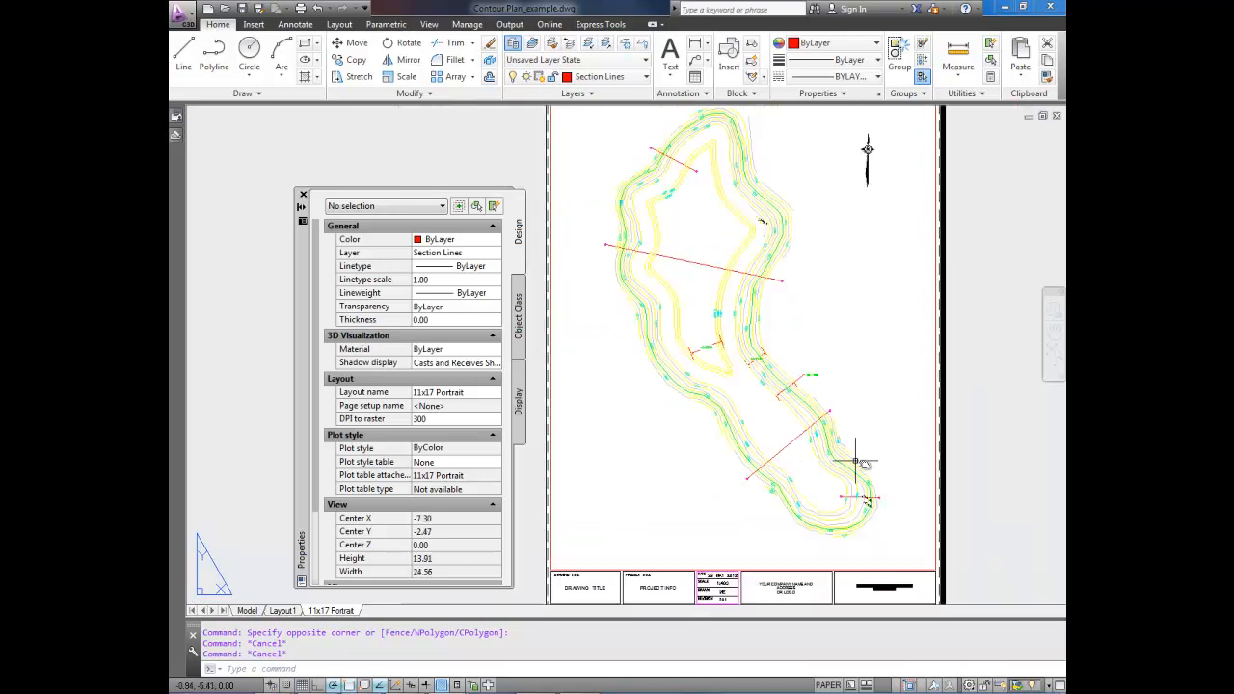
pyautogui.moveTo(892, 289)
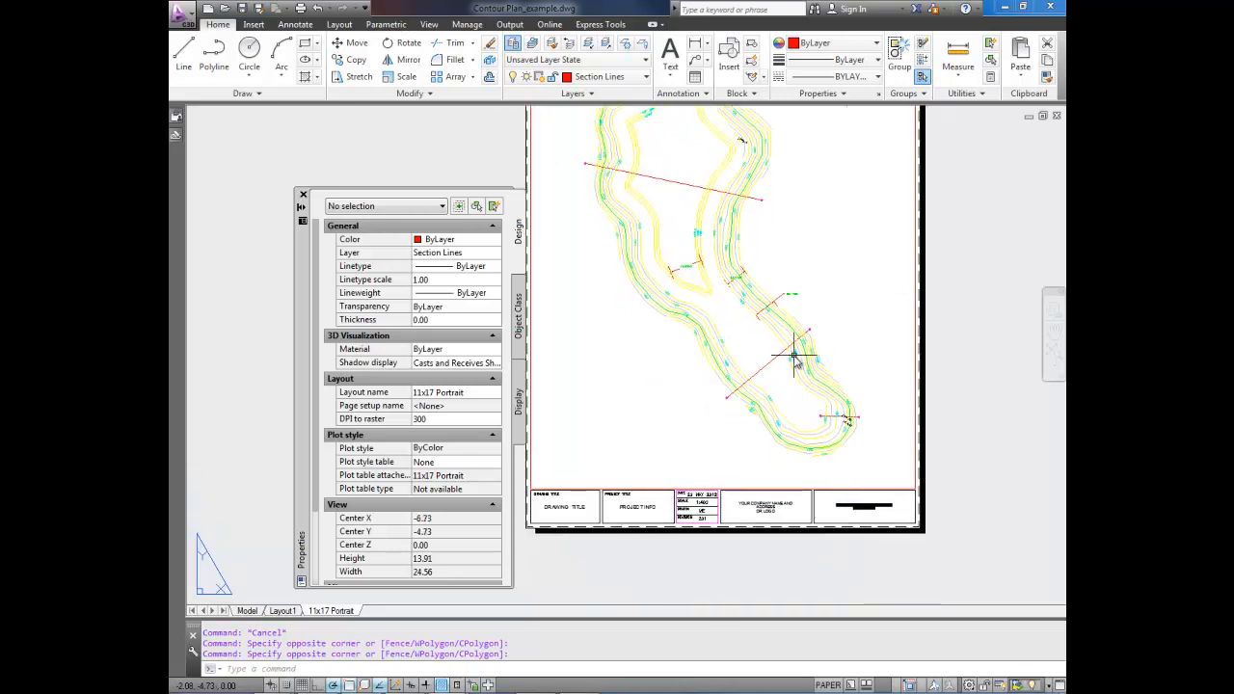
pyautogui.click(771, 519)
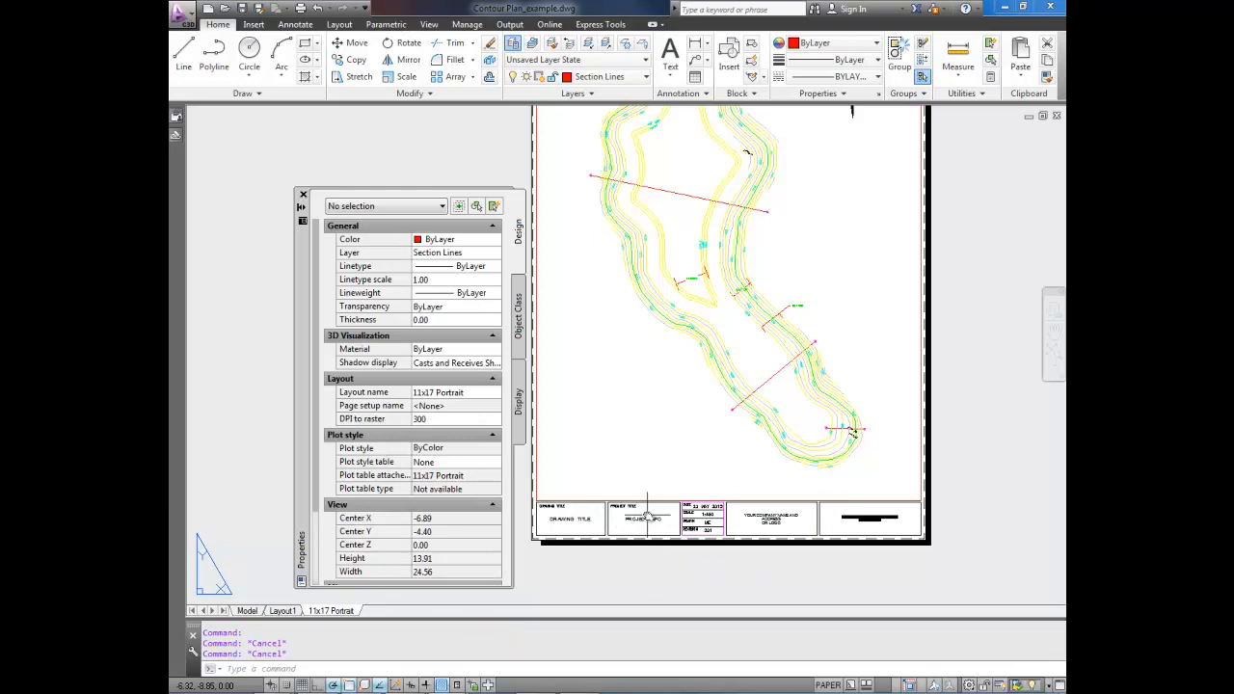
pyautogui.moveTo(742, 289)
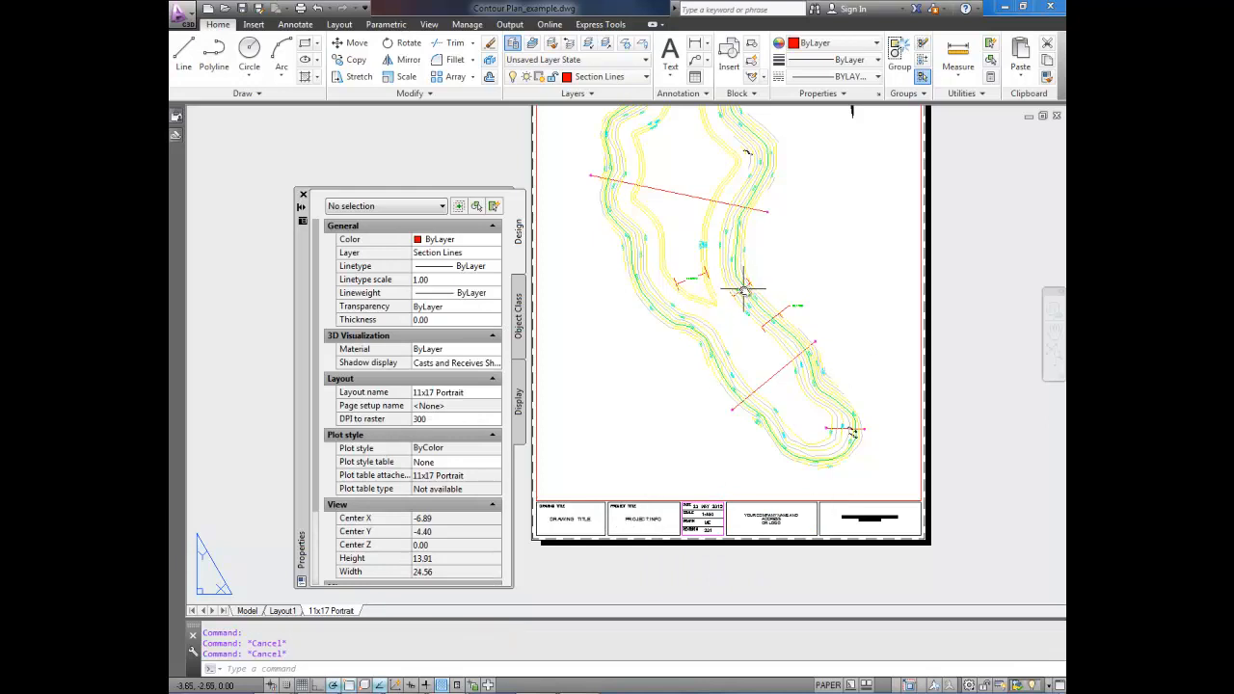
pyautogui.moveTo(949, 364)
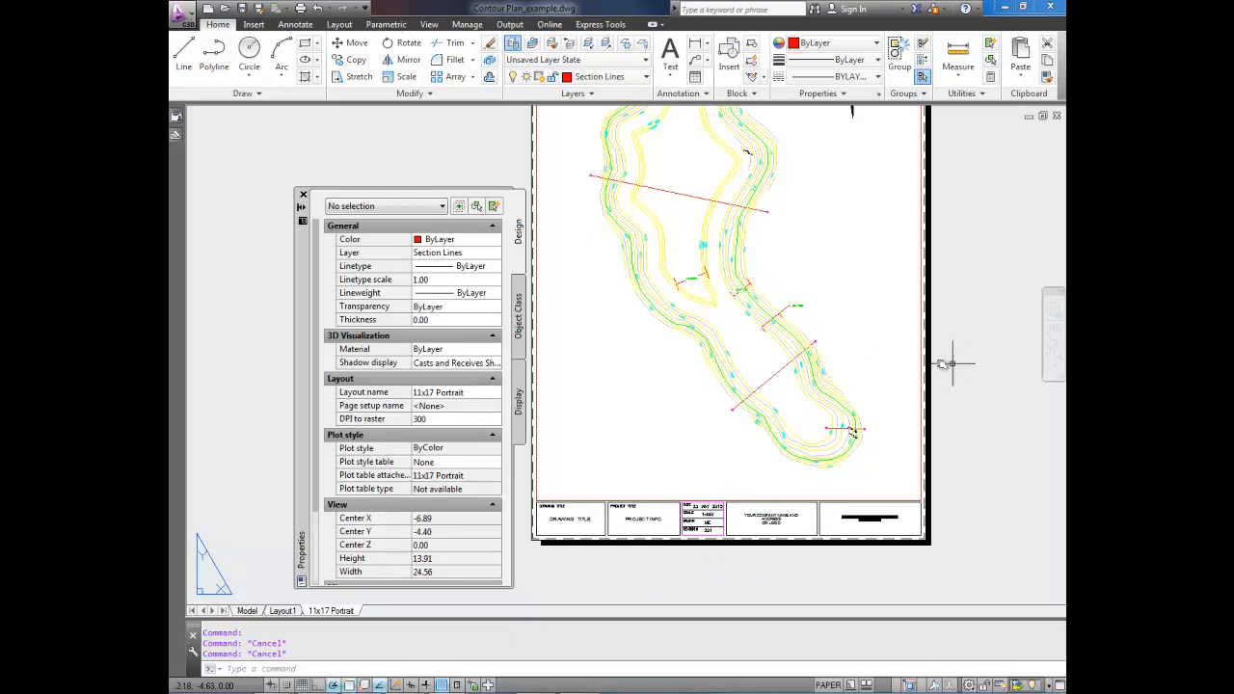
pyautogui.moveTo(762, 282)
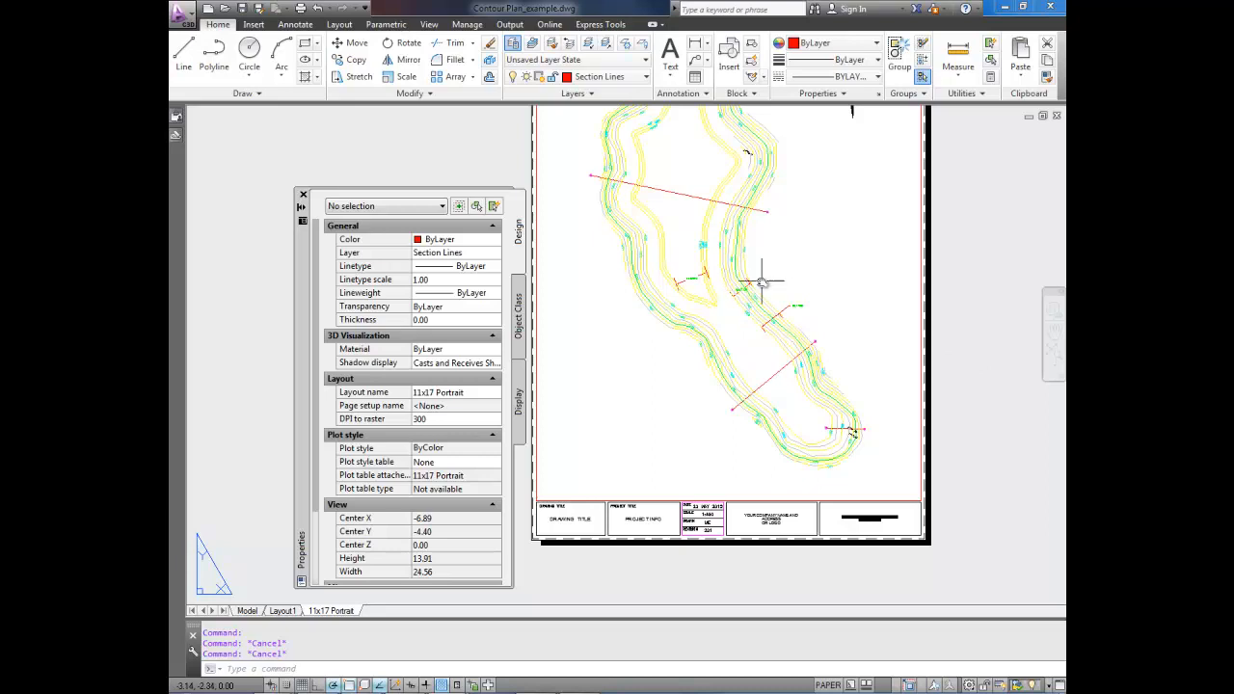
pyautogui.doubleClick(751, 280)
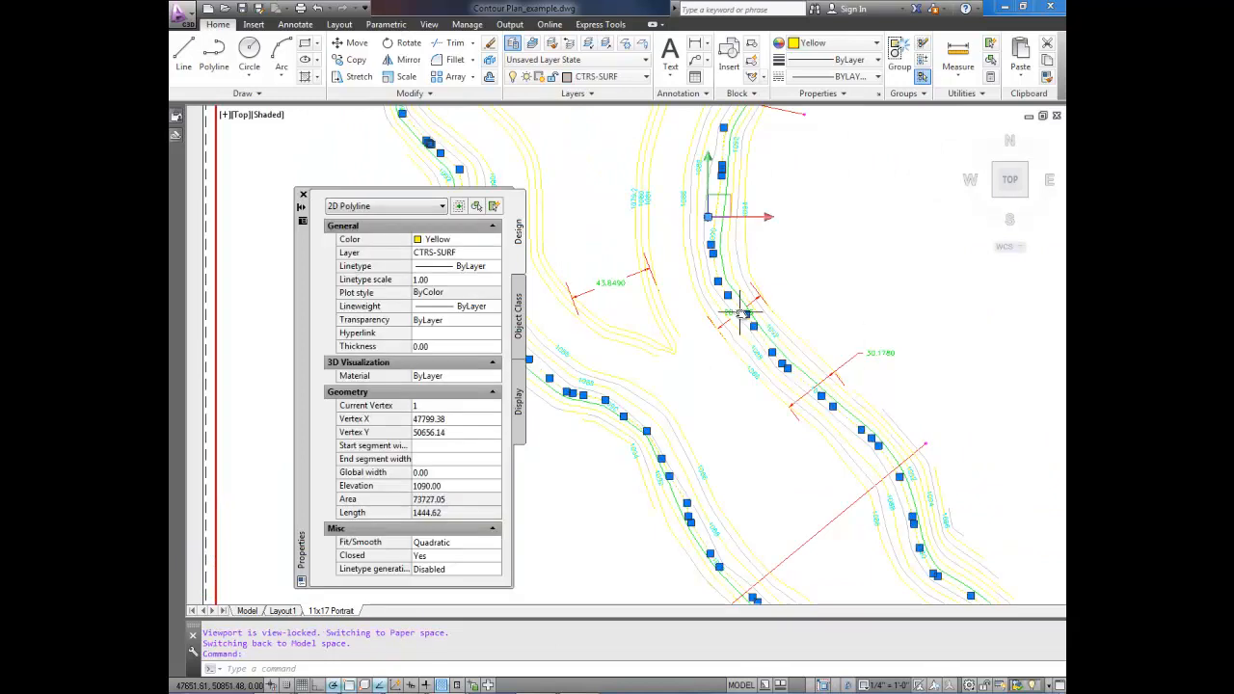
pyautogui.press('Escape')
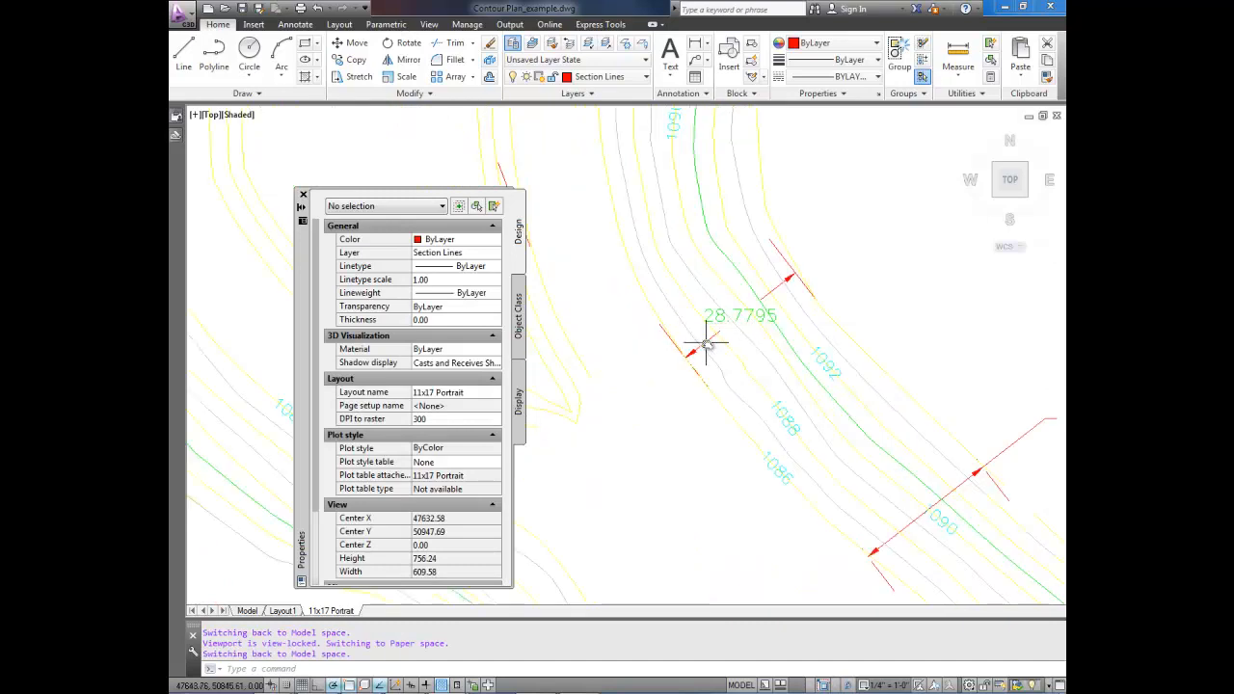
pyautogui.click(732, 323)
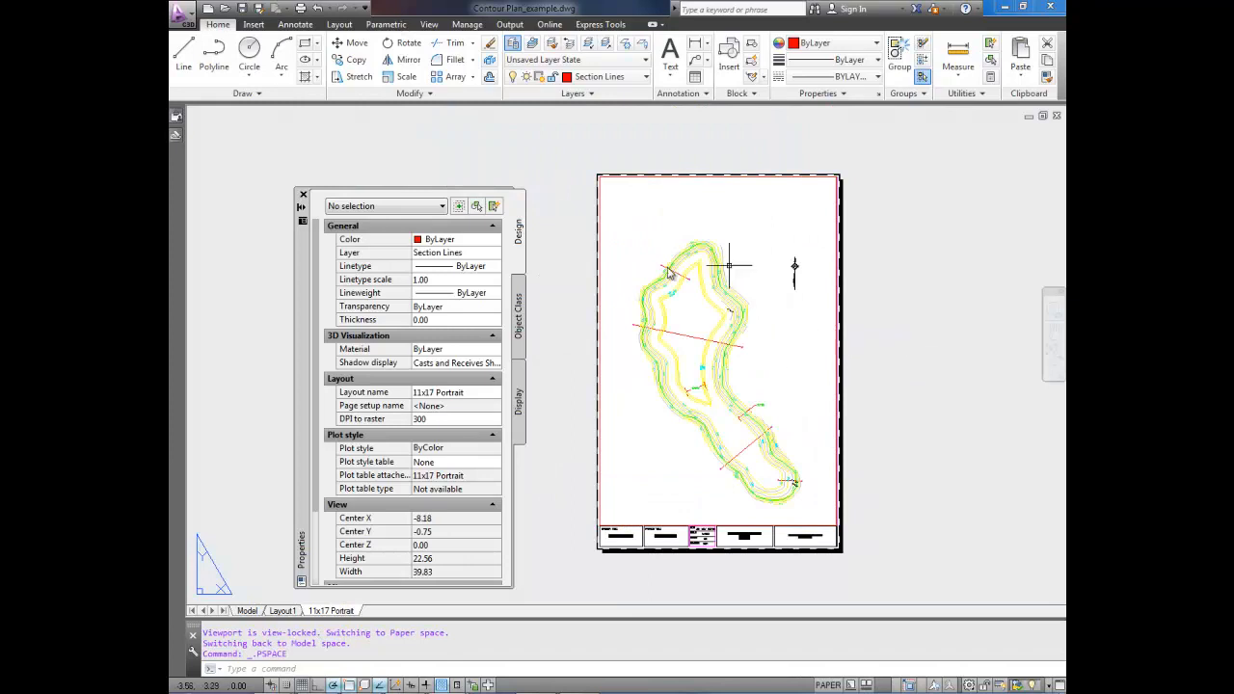
pyautogui.moveTo(780, 474)
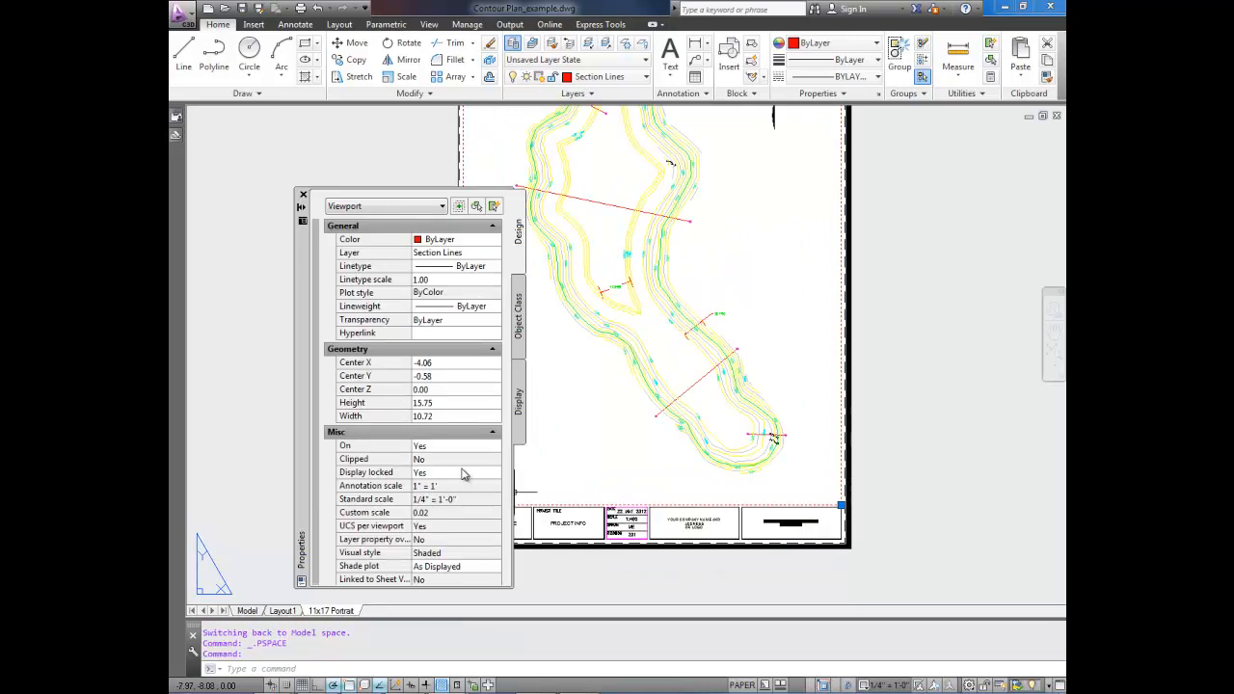
pyautogui.click(453, 471)
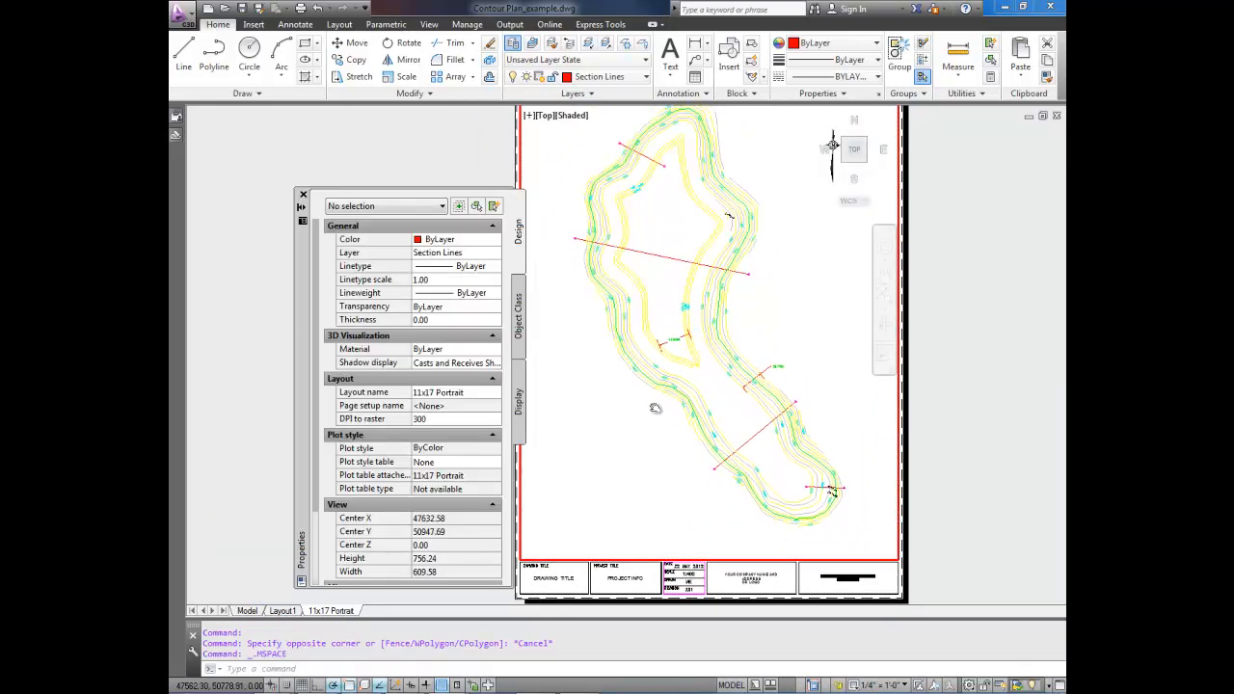
pyautogui.scroll(-3)
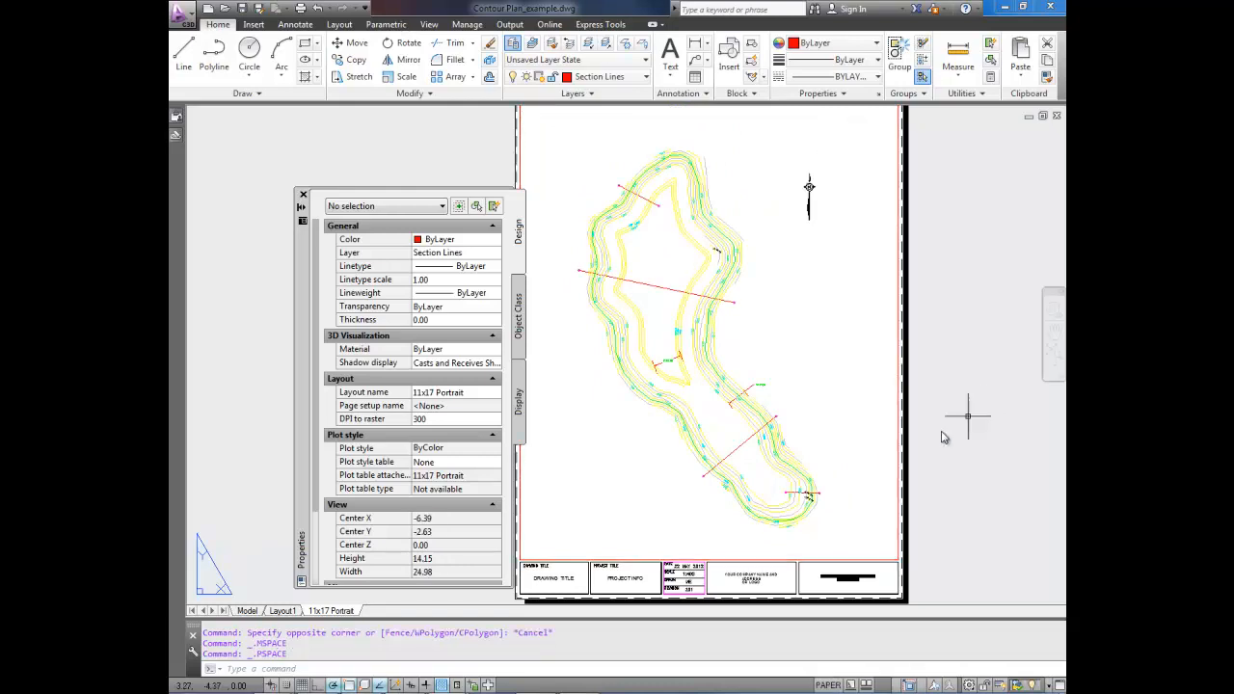
pyautogui.moveTo(650, 559)
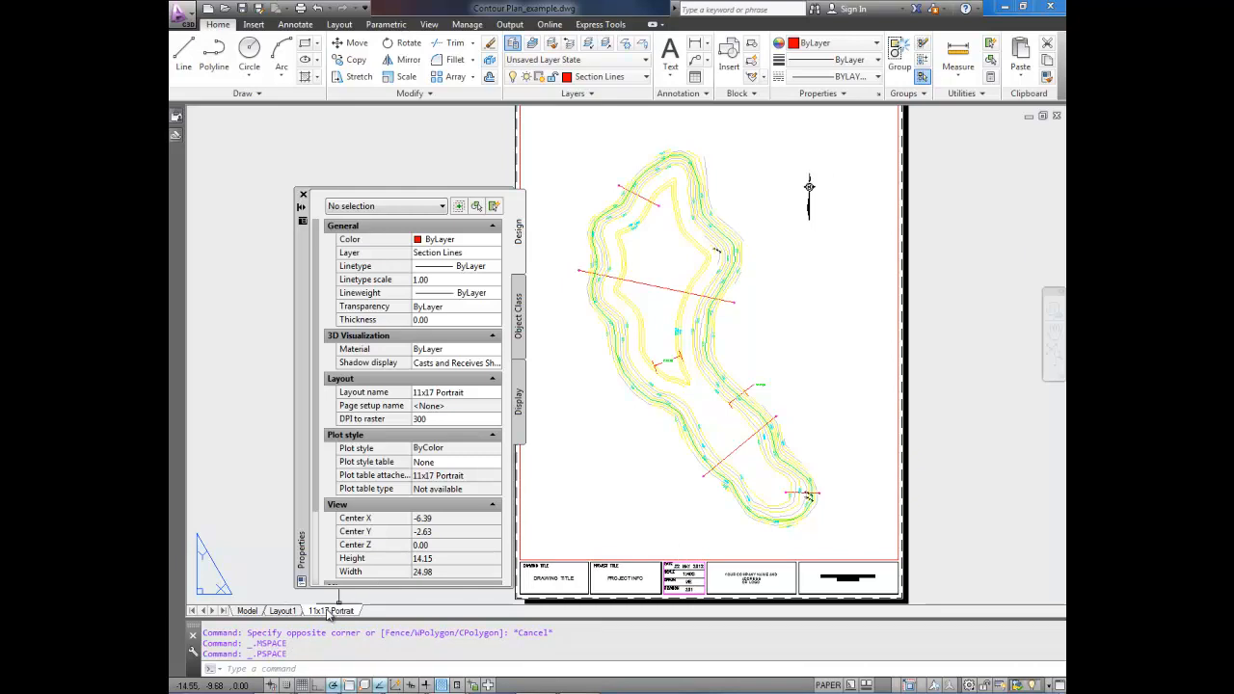
pyautogui.rightClick(333, 611)
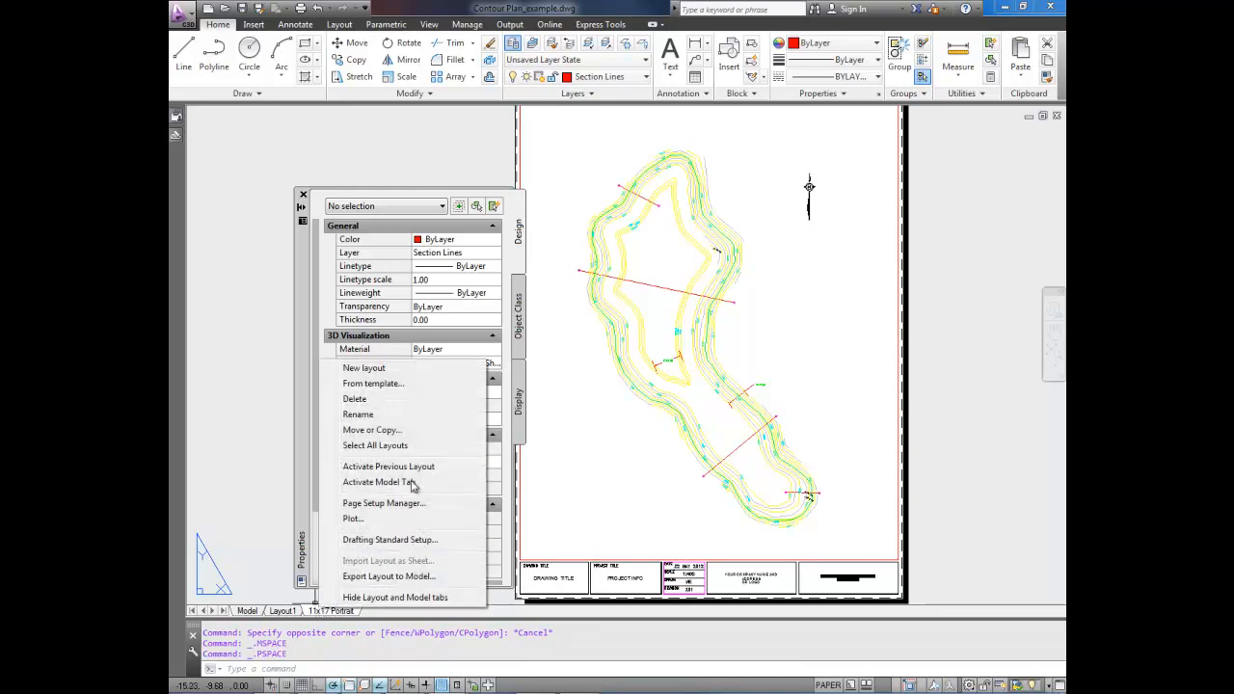
pyautogui.moveTo(373, 384)
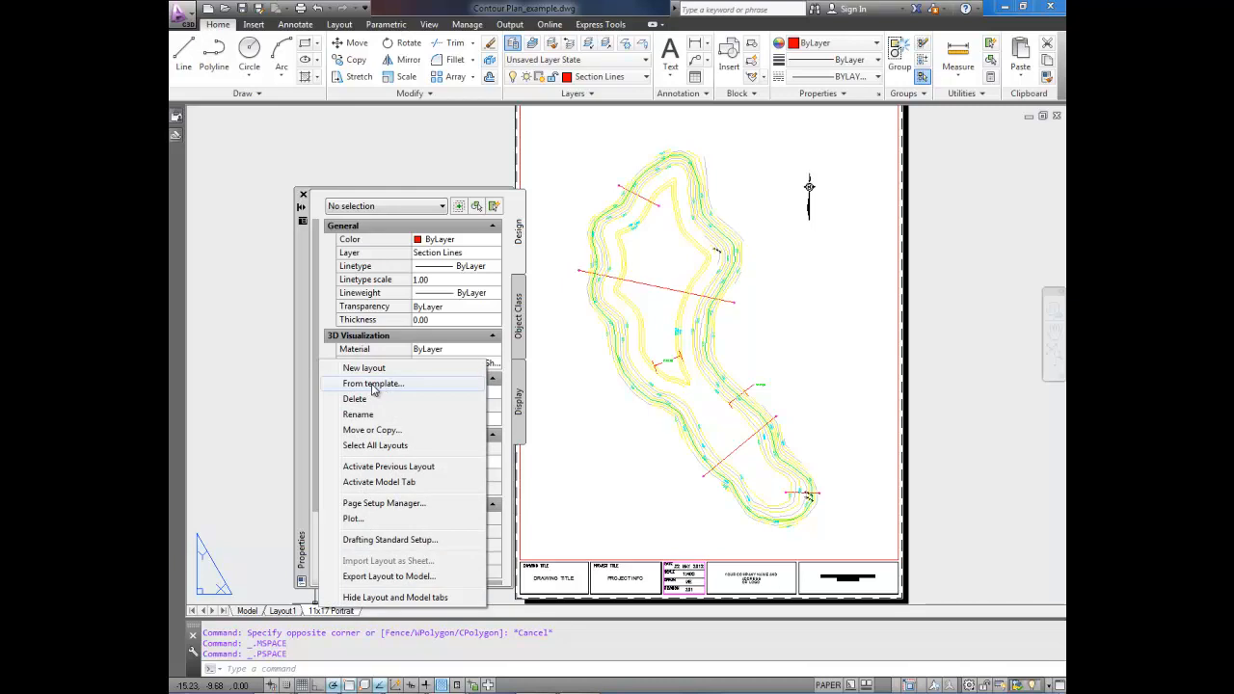
pyautogui.moveTo(531, 433)
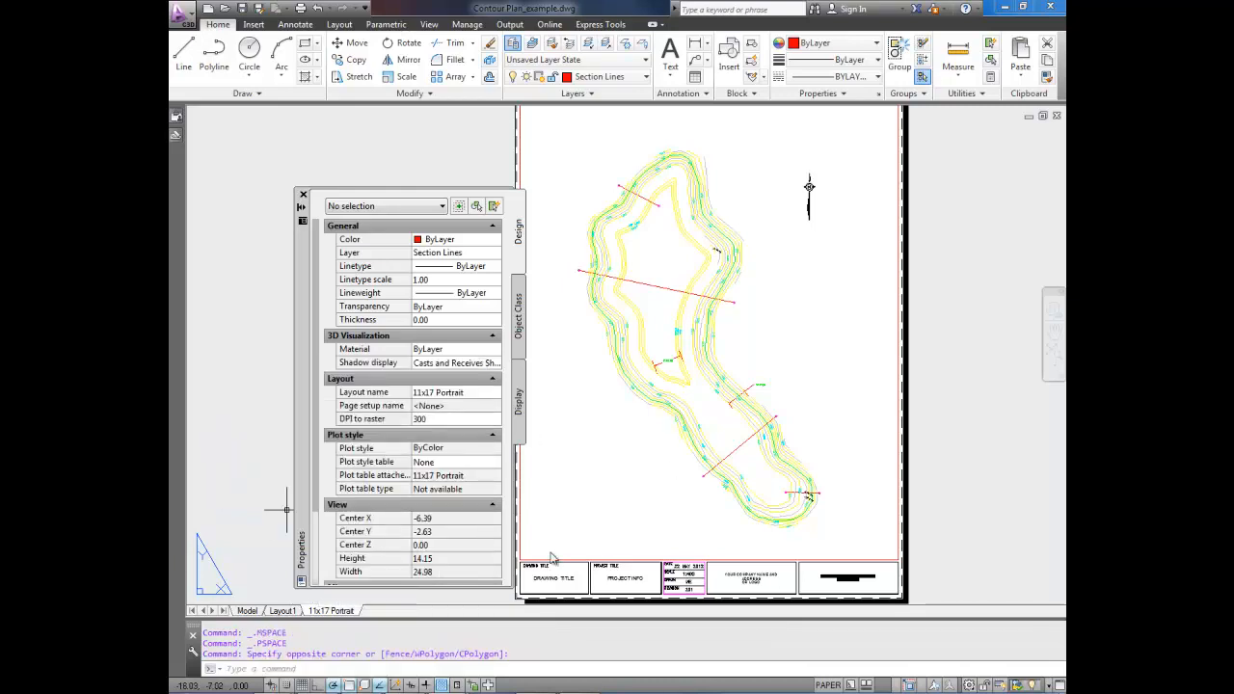
pyautogui.moveTo(815, 533)
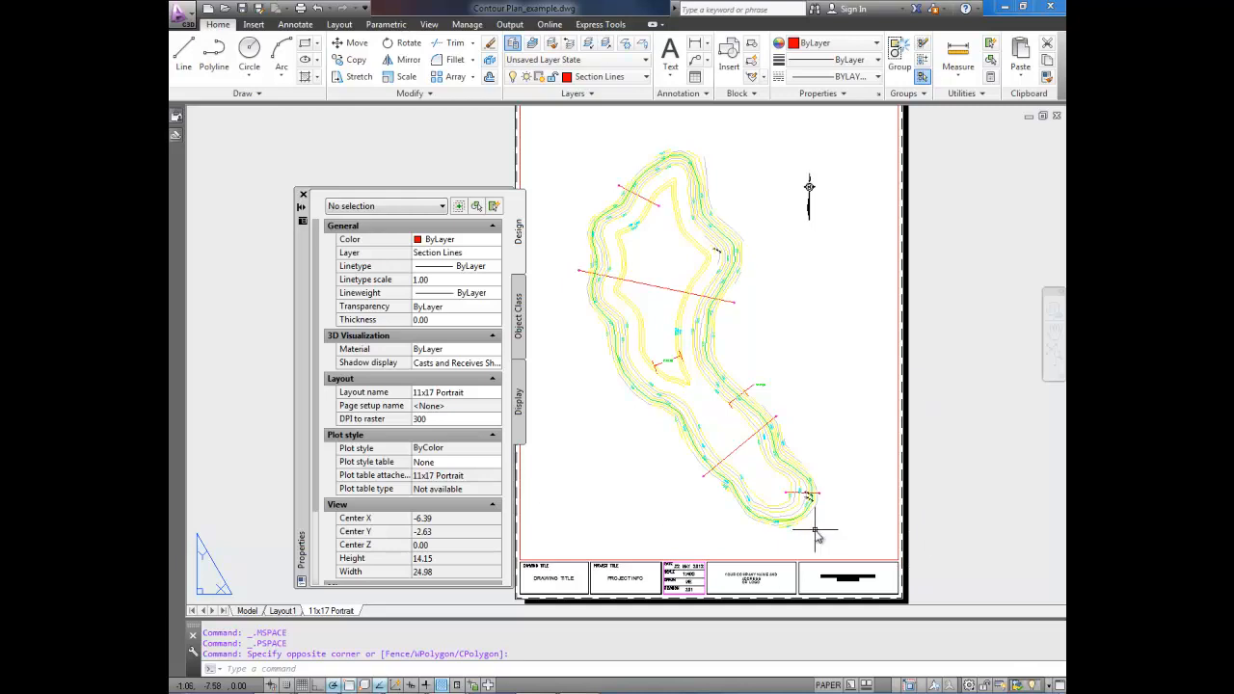
pyautogui.moveTo(527, 535)
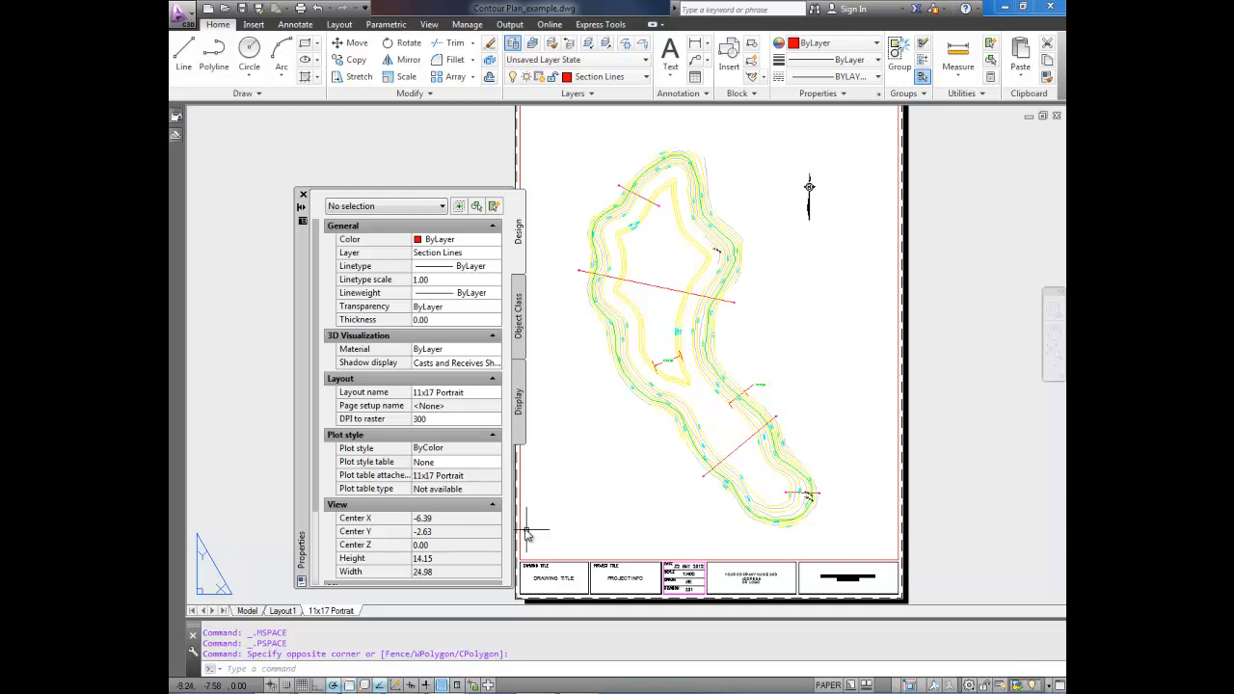
pyautogui.moveTo(526, 529)
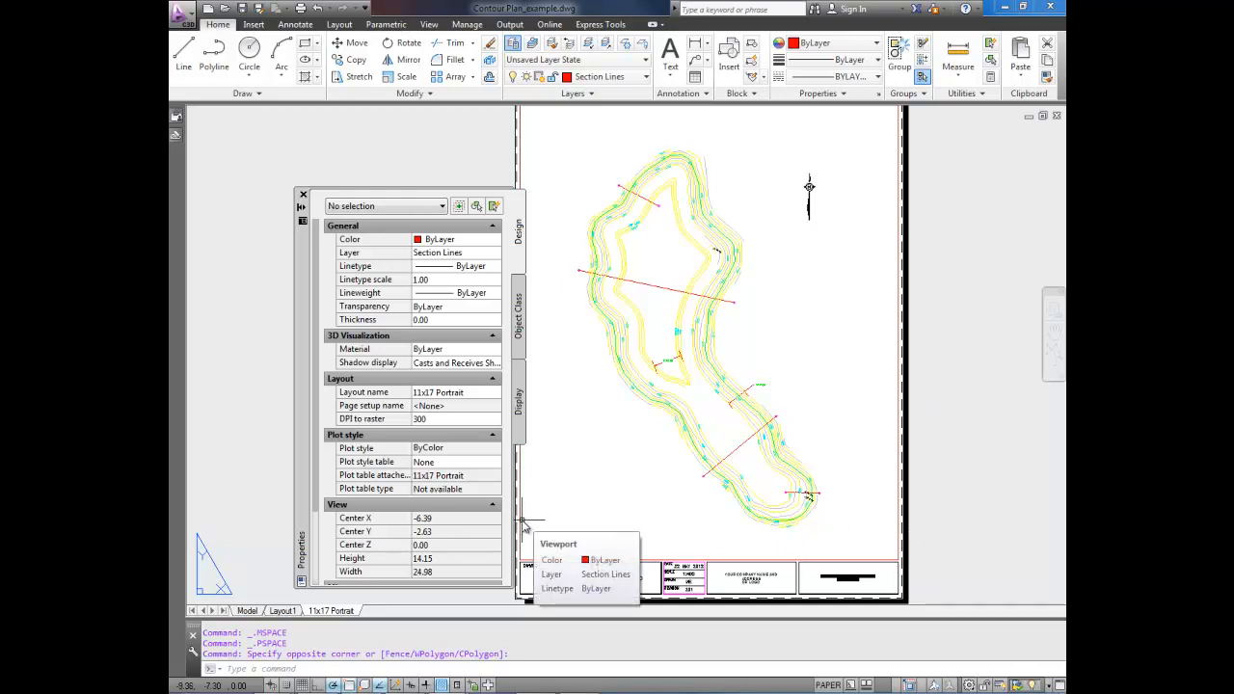